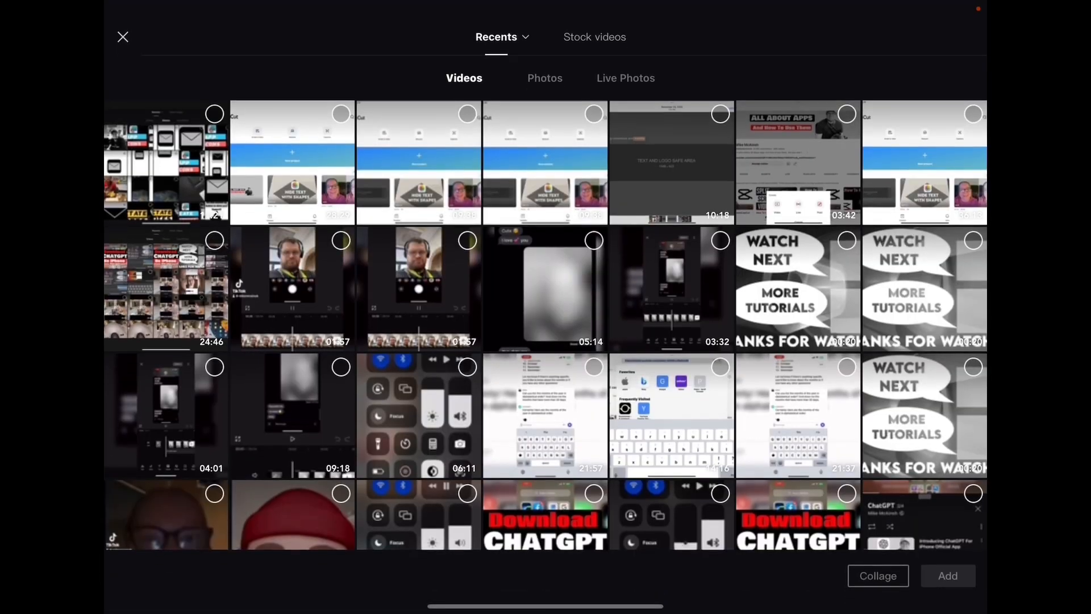
Import a recent screen recording into a new project and show the text template gallery
left_click(946, 575)
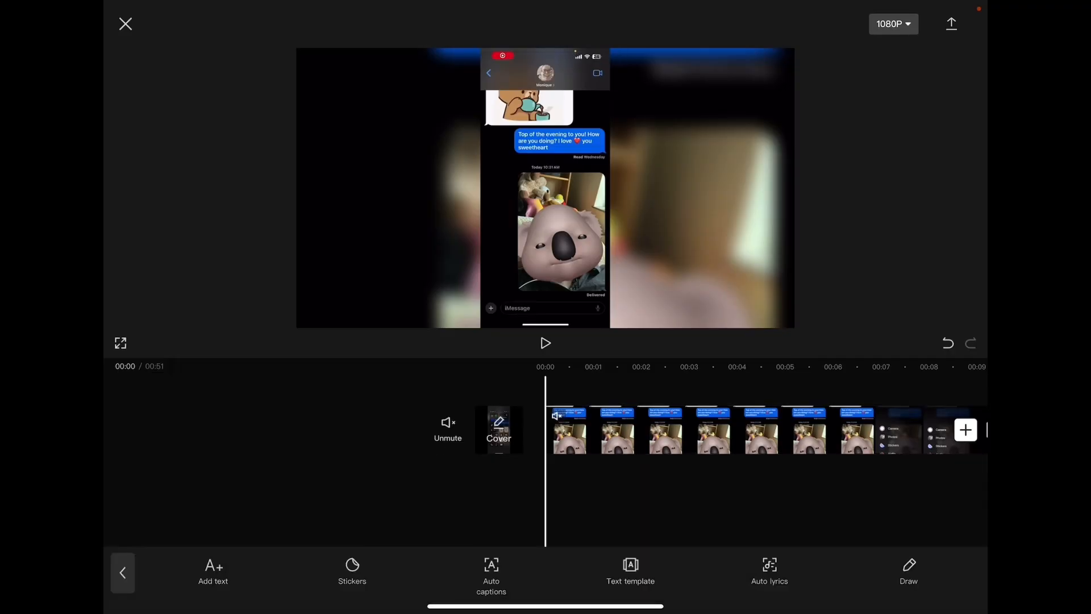
left_click(630, 573)
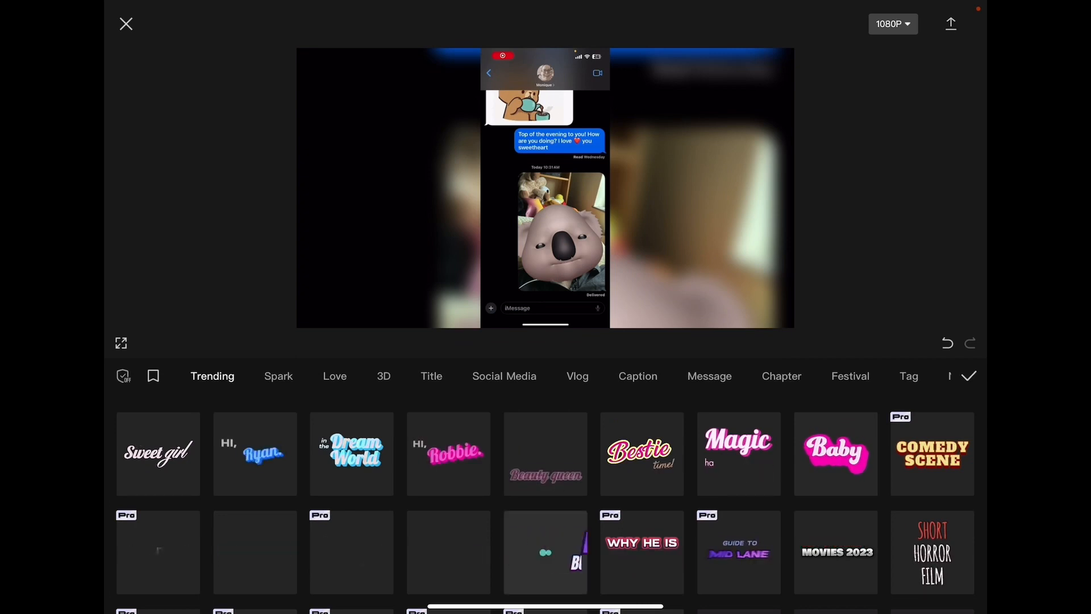
Apply the MOST FUNNIEST MOMENT three-line title template over the video
left_click(544, 551)
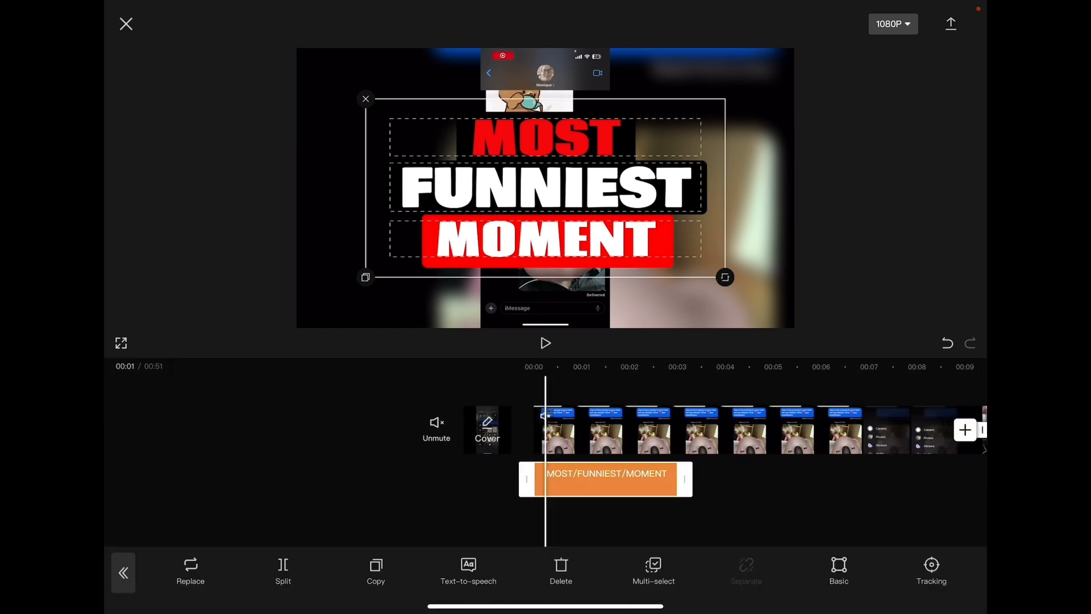
Reword the template lines to 'How To / Take Photos / With Memojis' and confirm
type("H")
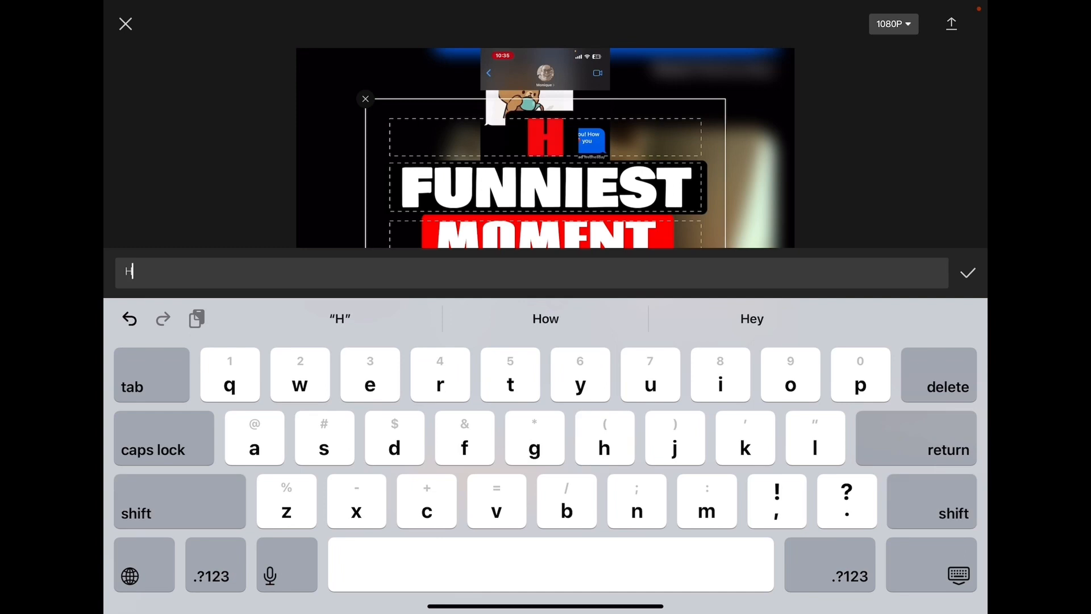
left_click(790, 386)
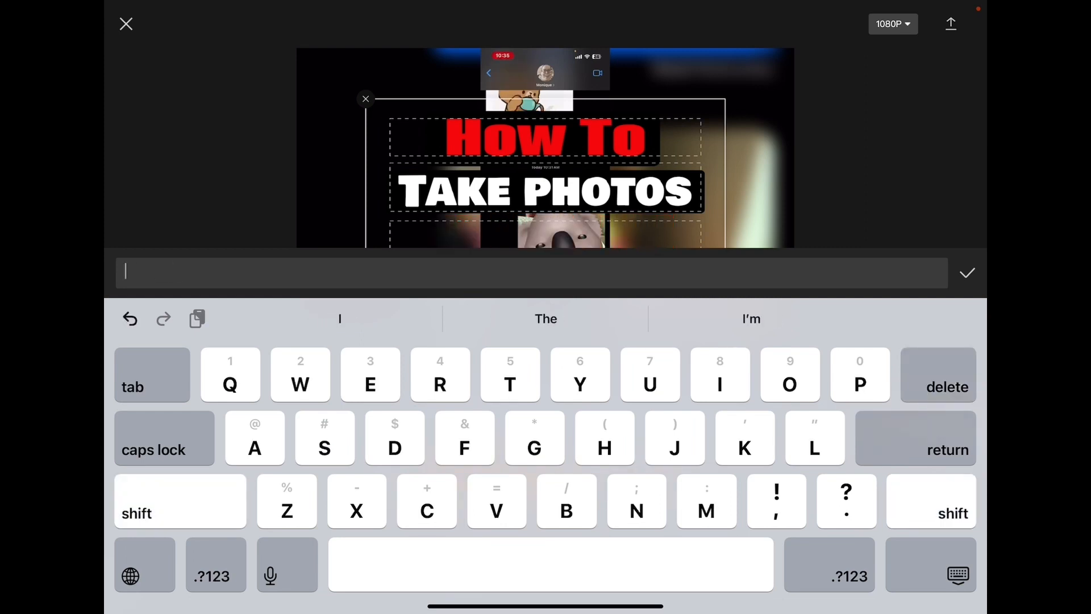
type("With Me")
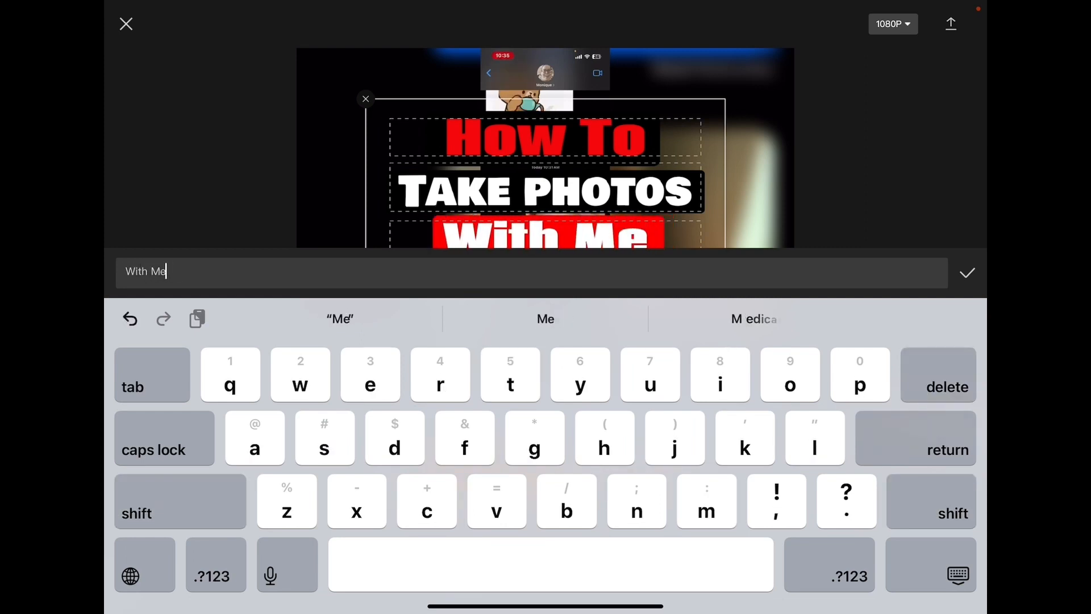
type("mojis")
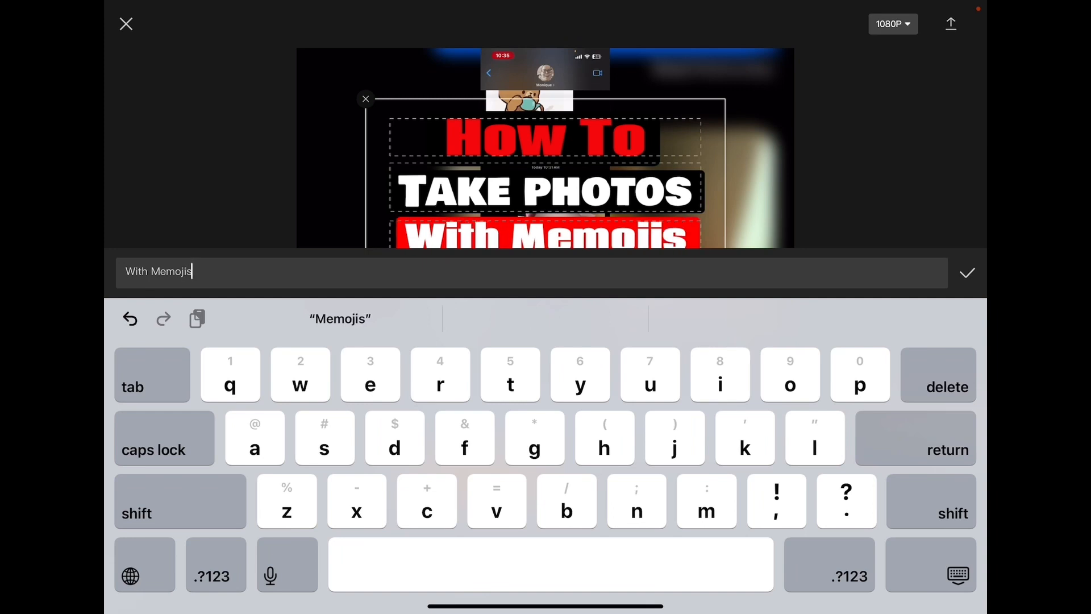
left_click(966, 272)
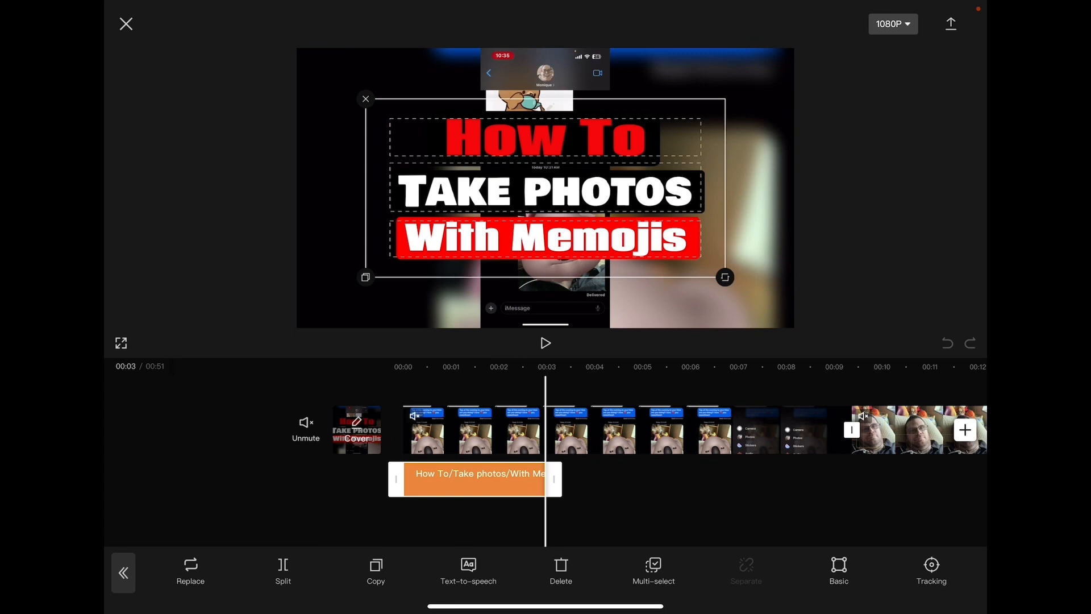
Move the title clip to start near 00:20 and reopen its text for editing
left_click(376, 569)
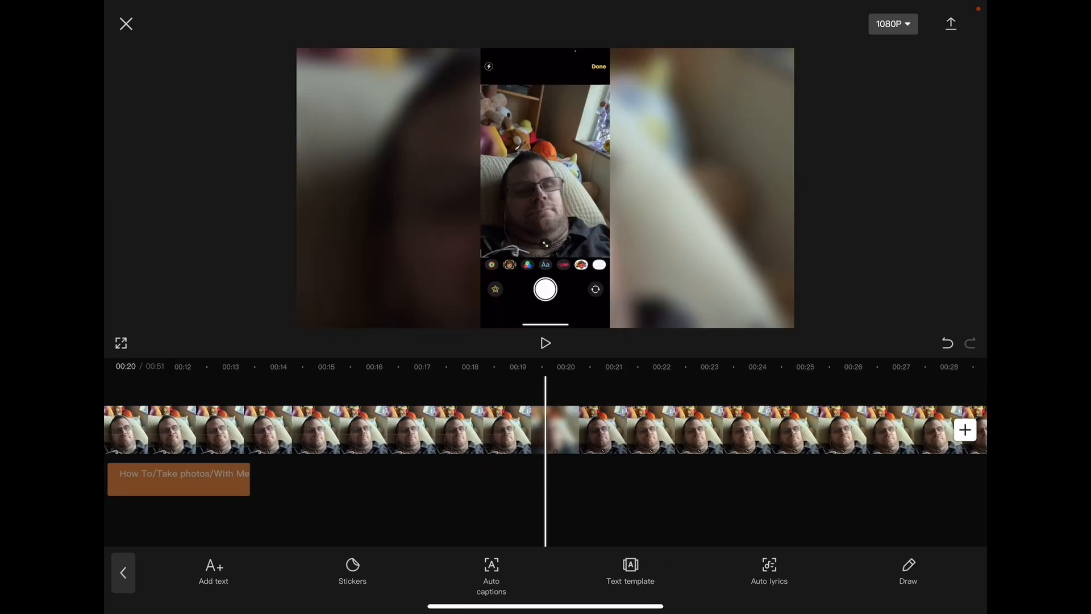
left_click_drag(178, 478, 579, 478)
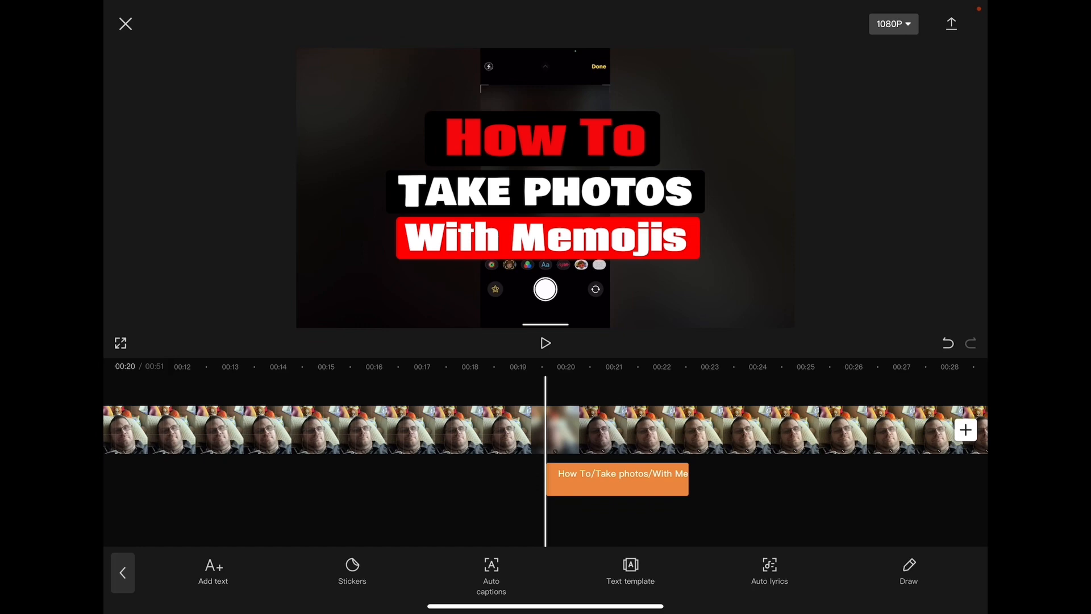
left_click(617, 478)
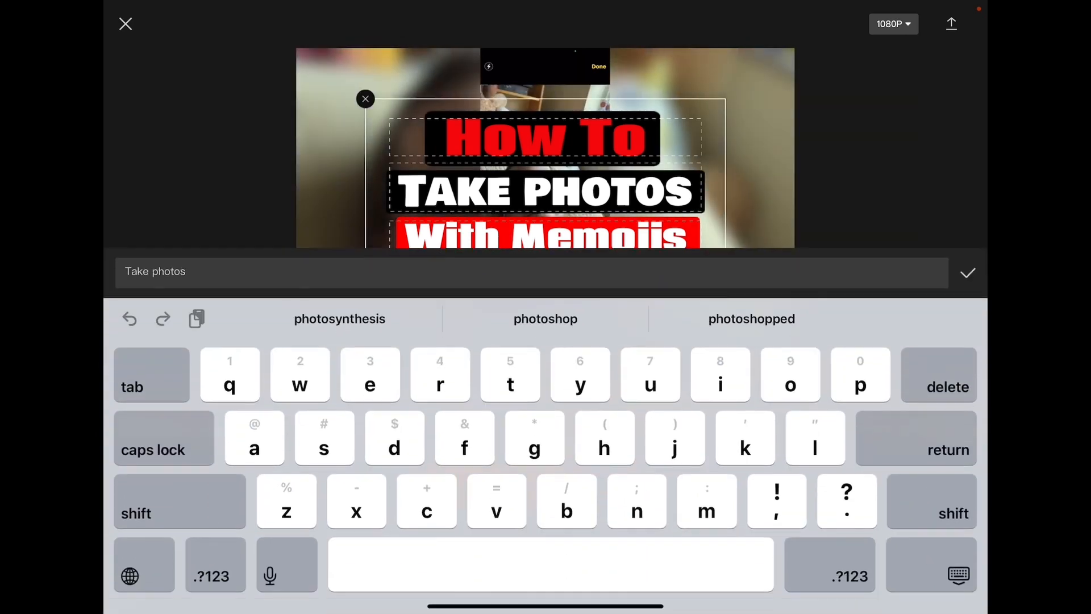
Retype the lower lines as 'Add Your' and 'With Memoji', then exit to the home screen
left_click(946, 386)
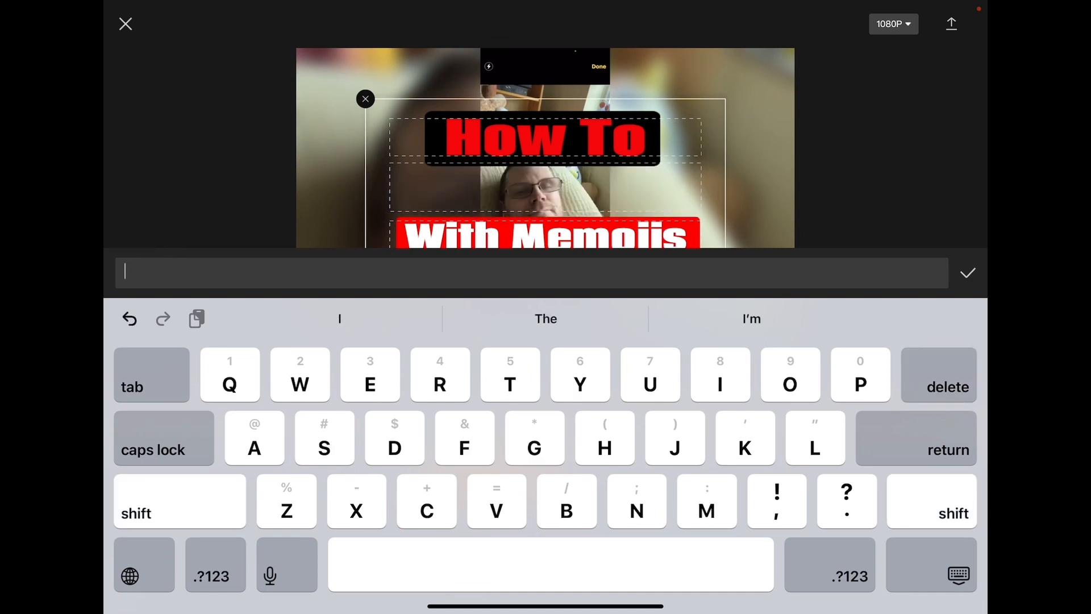
type("Add")
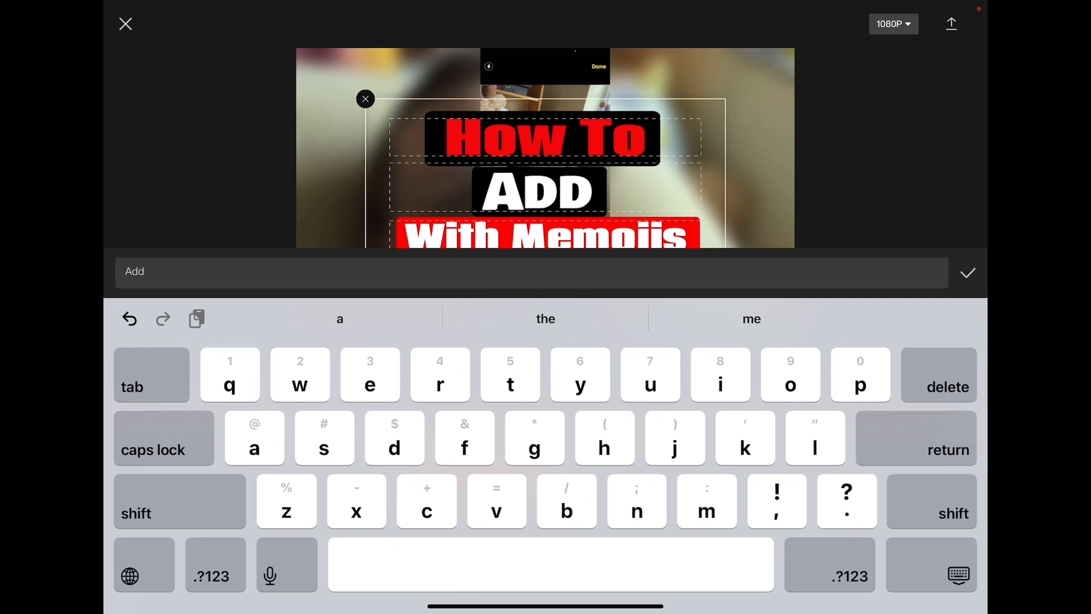
type("your")
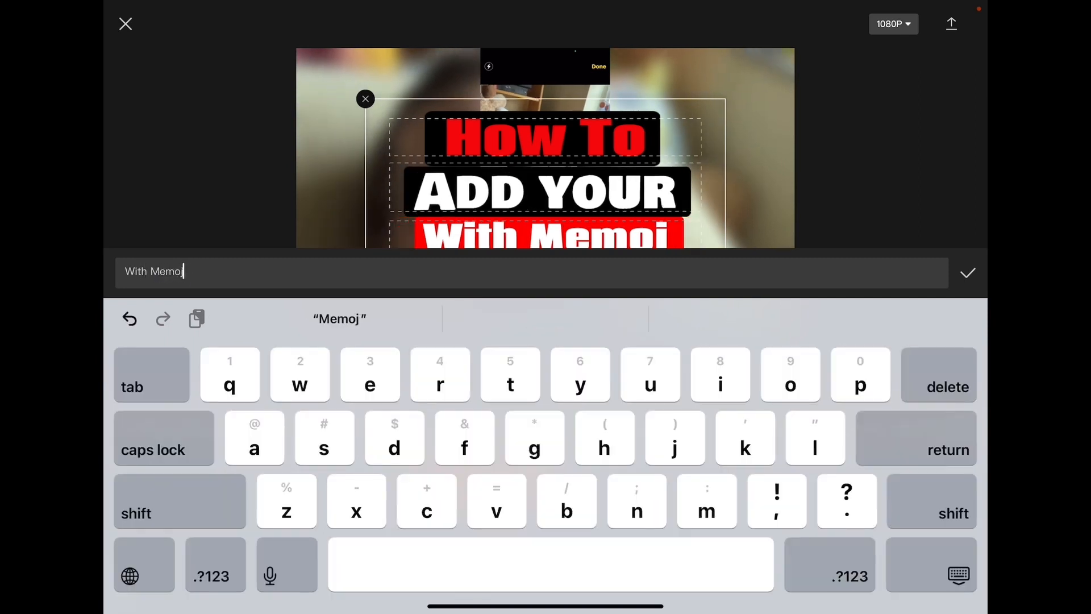
type("i")
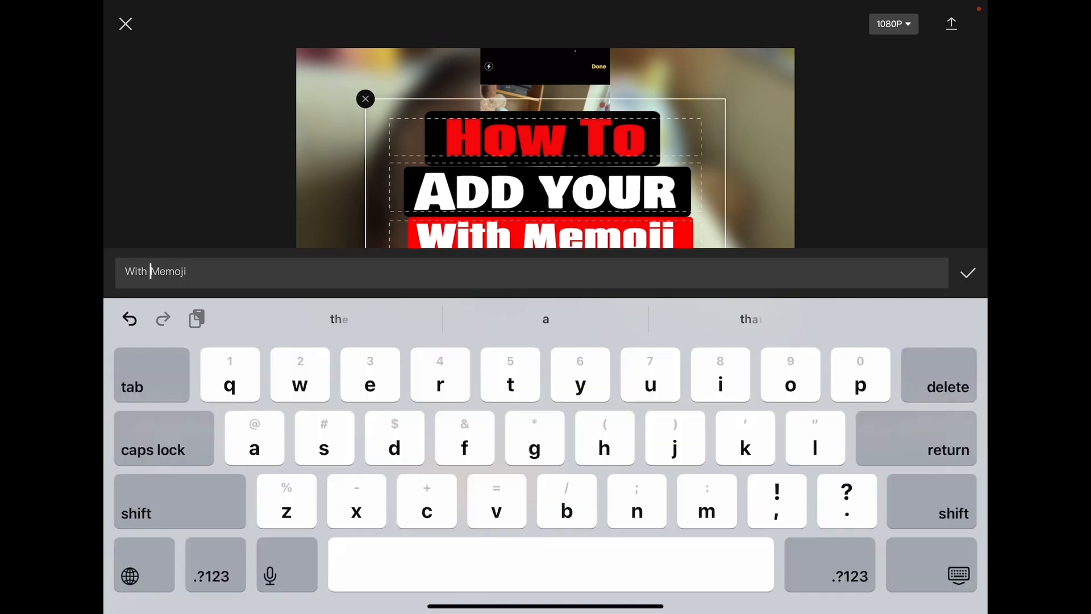
left_click(125, 24)
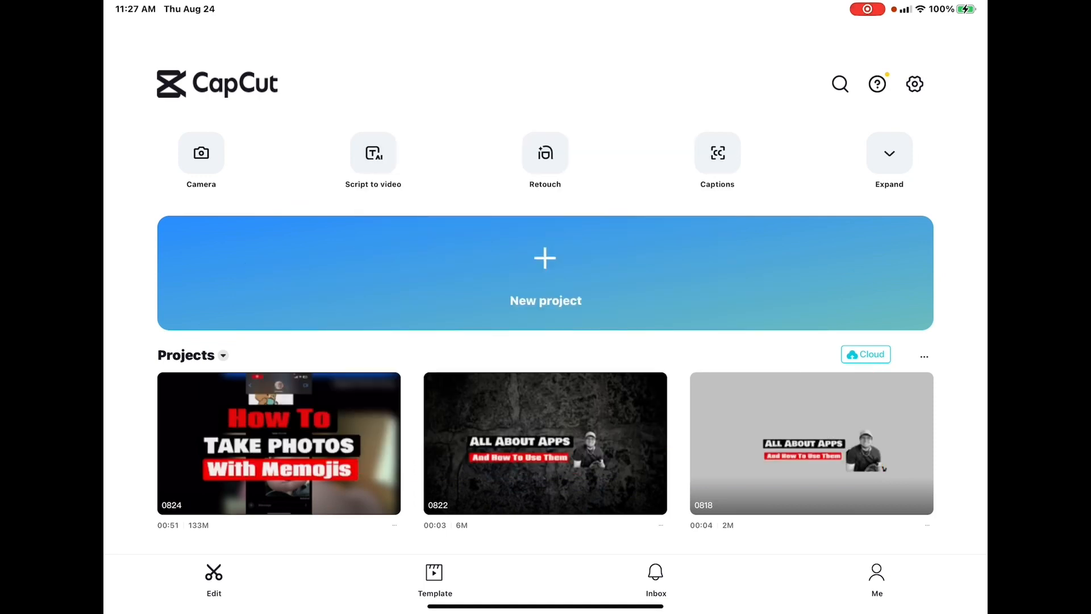
Start a new project containing only the dark stone texture photo
left_click(545, 273)
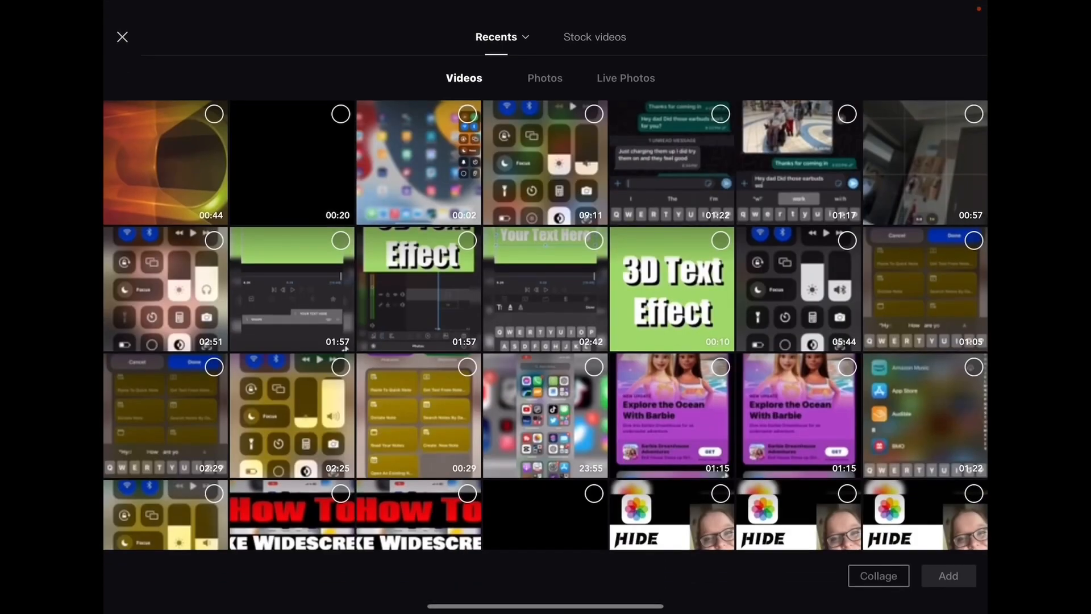
left_click(544, 78)
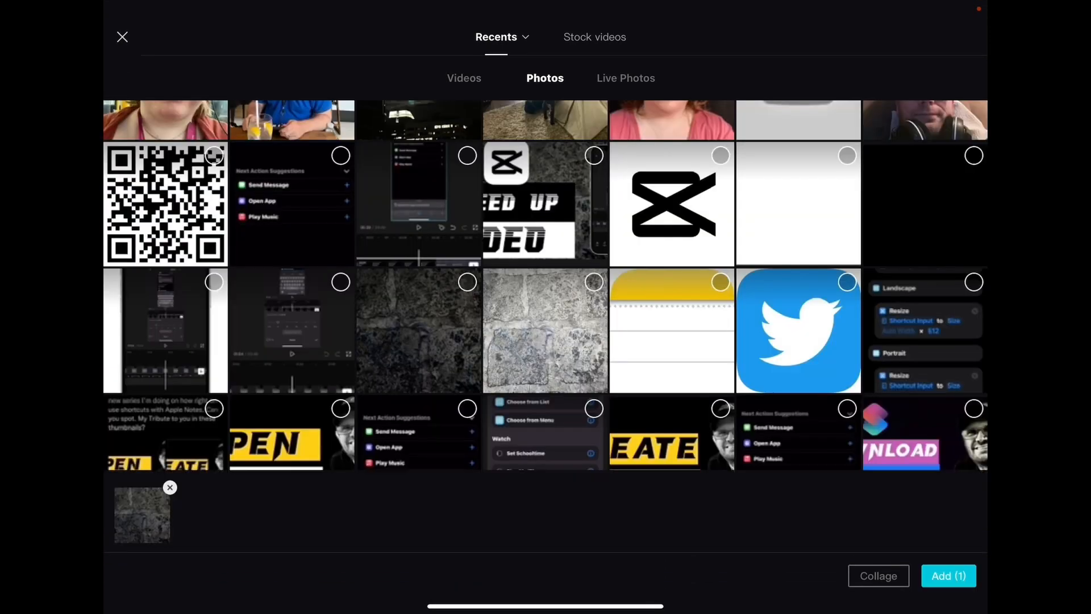
scroll("down", 3)
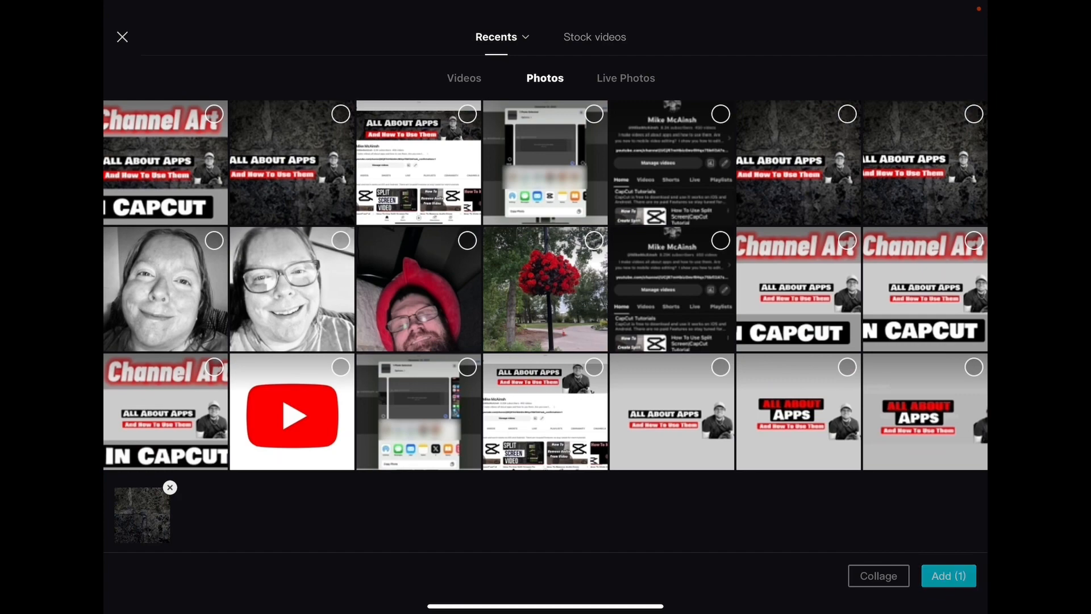
left_click(948, 575)
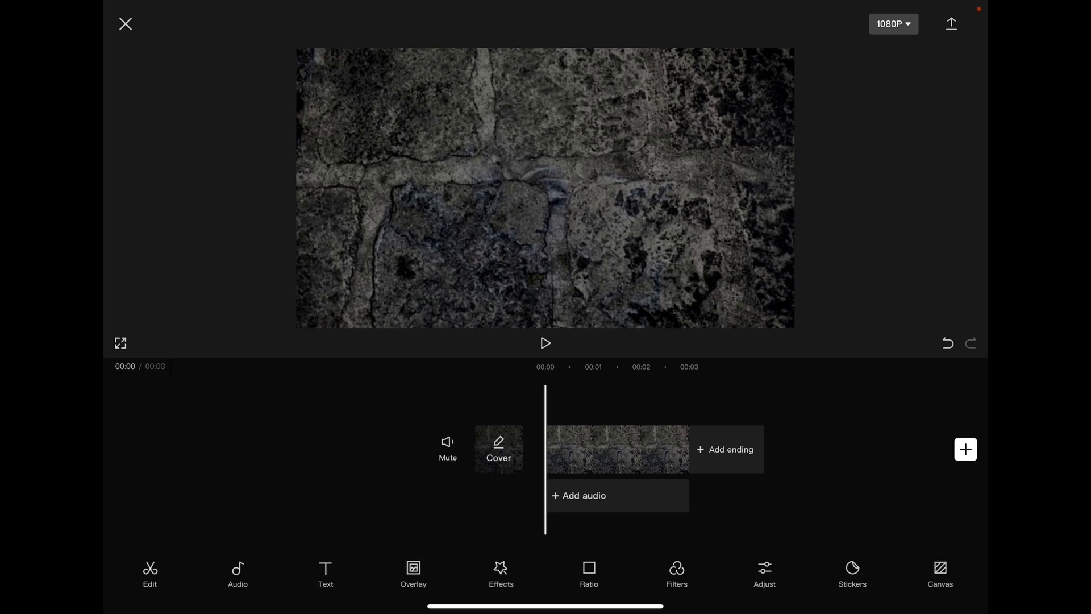
Overlay the person photo at lower right and cut him out from the room background
left_click(413, 573)
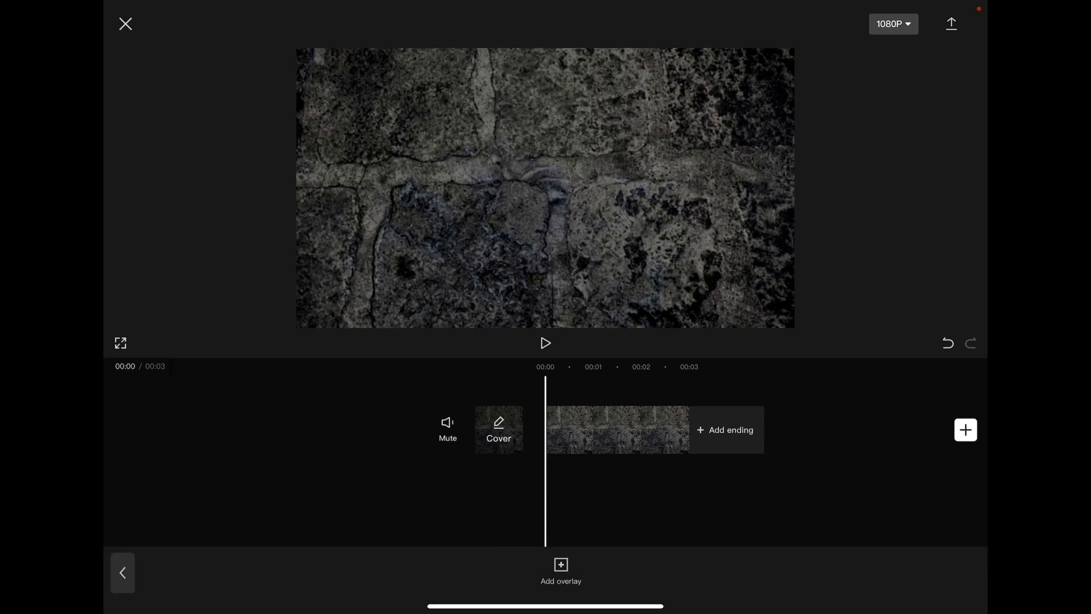
left_click(964, 430)
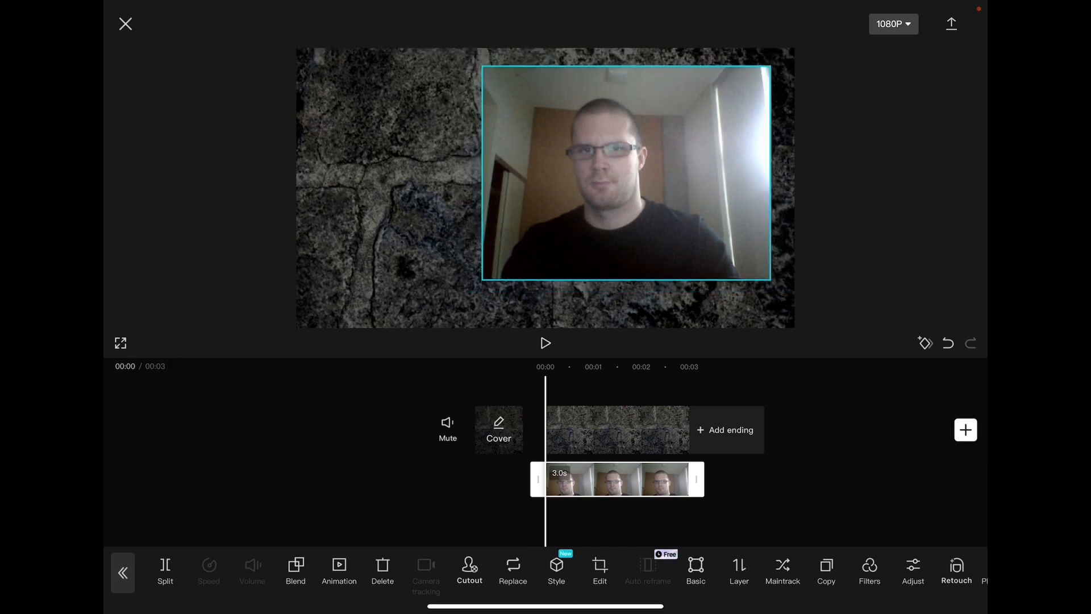
left_click_drag(624, 173, 648, 219)
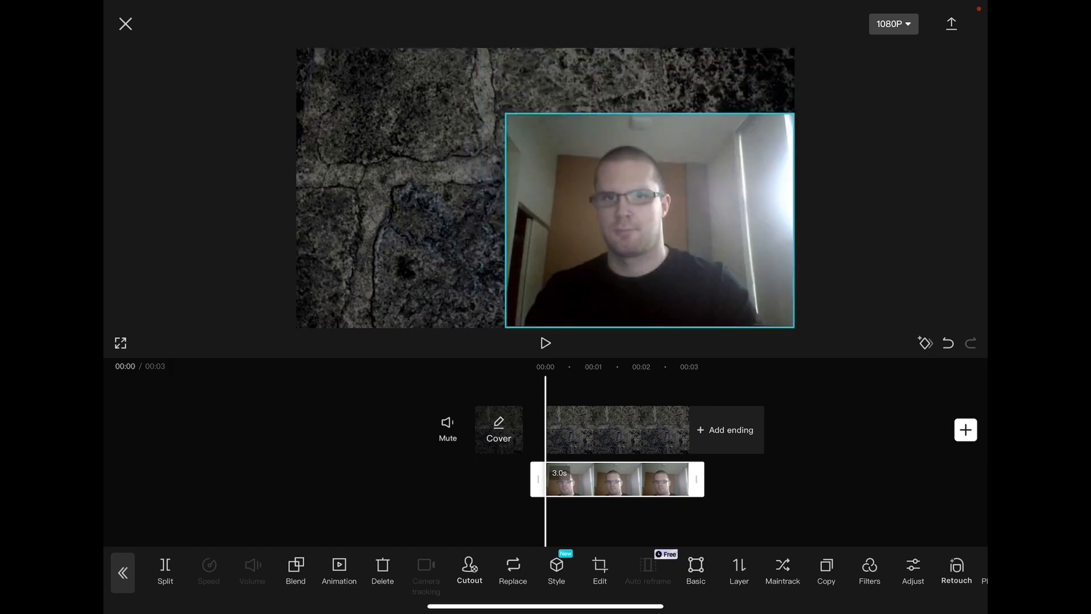
left_click(468, 568)
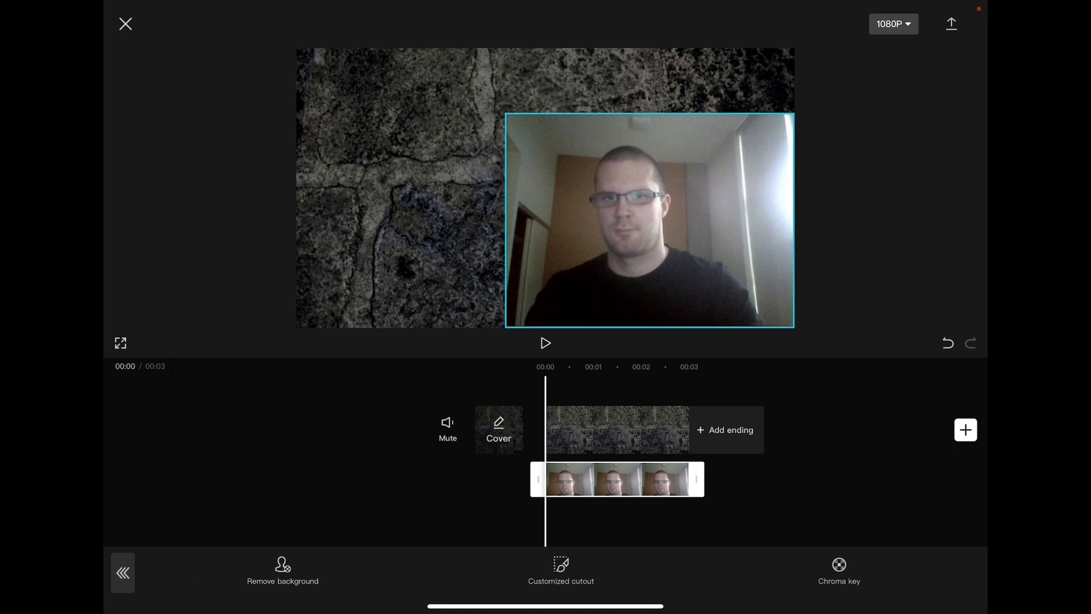
left_click(282, 570)
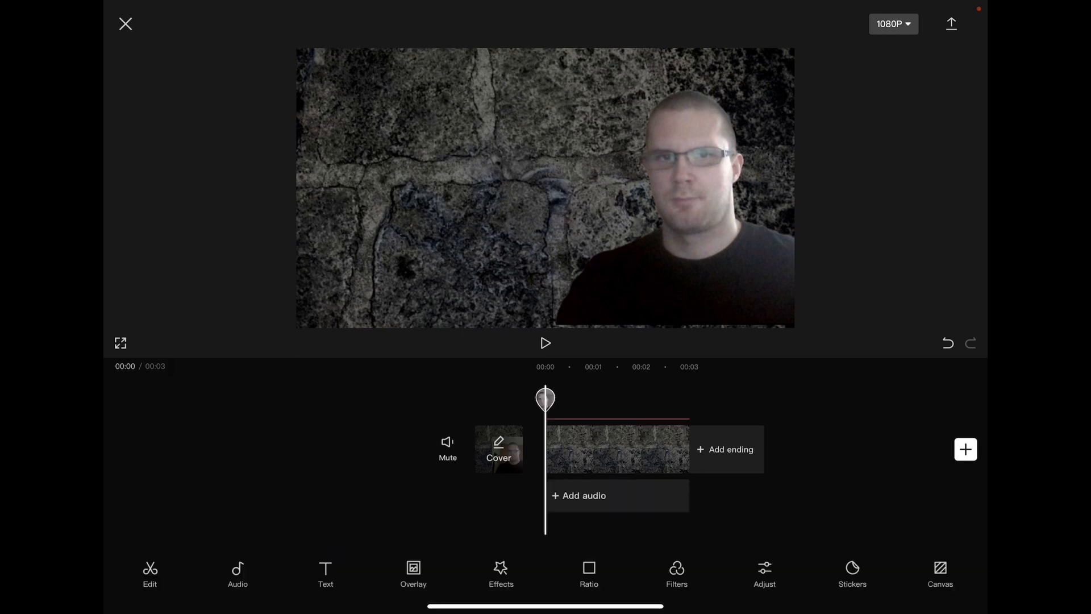
Add the red-bracket title template and clear its placeholder words
left_click(324, 573)
type("TITLES")
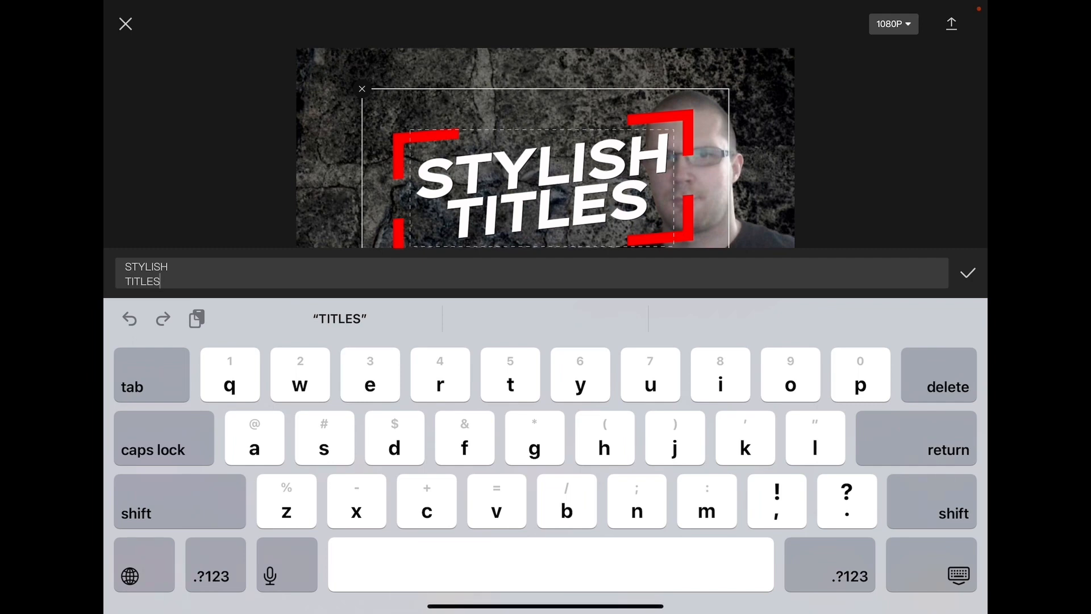
left_click(947, 386)
type("3")
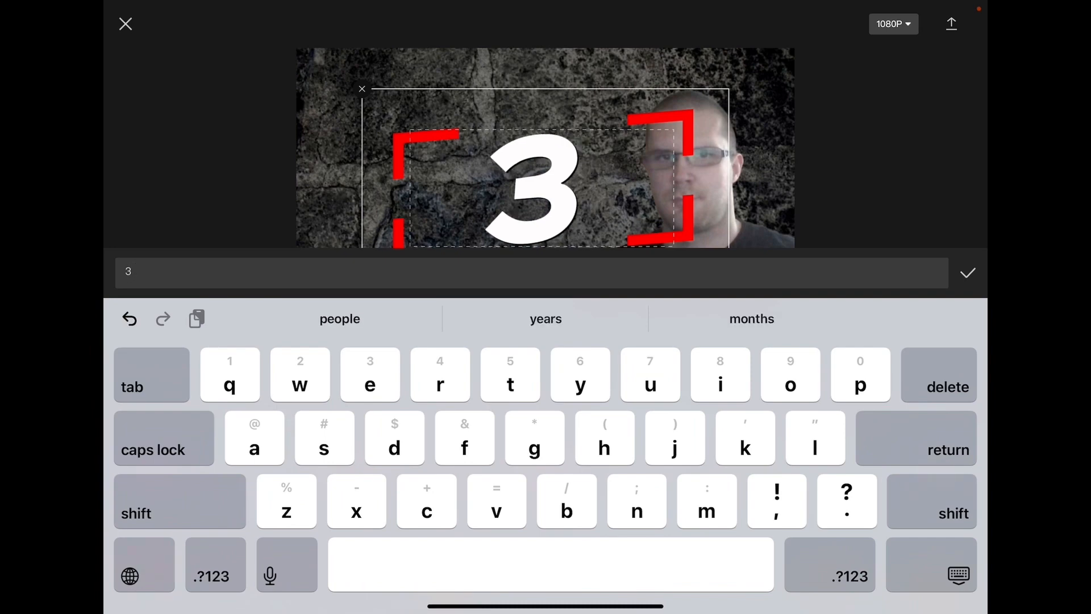
Retype the title as '3 ways To Use Text Templates' and confirm
type("ways")
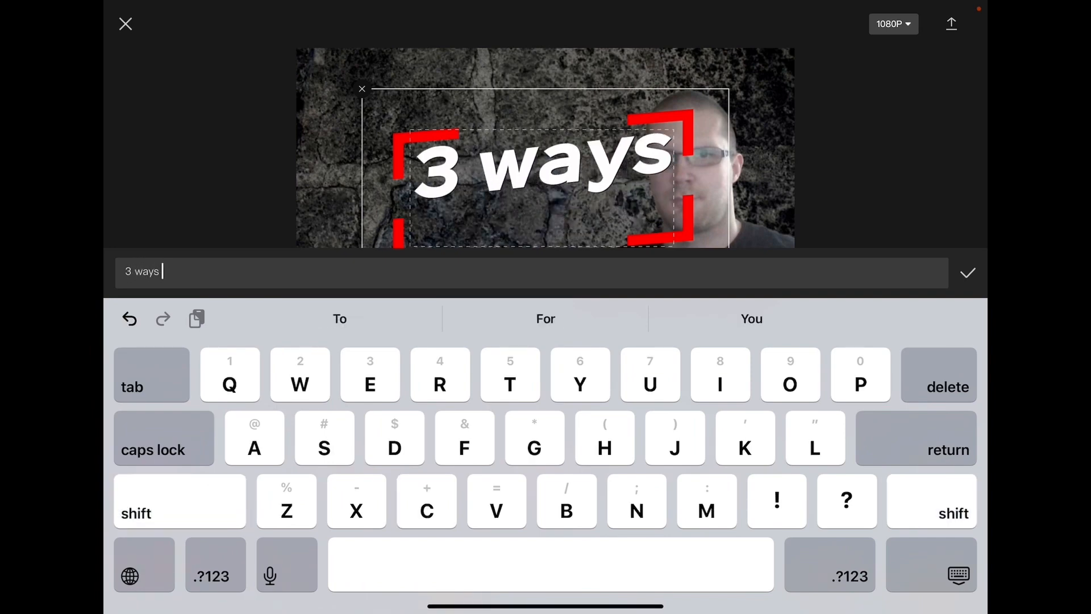
type("To Use")
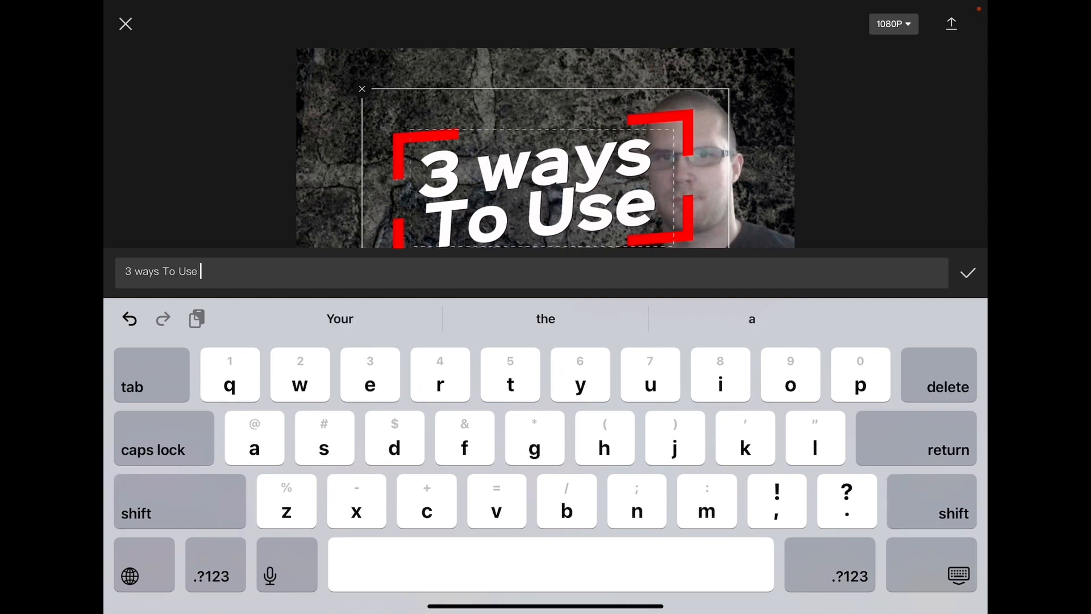
type("Te")
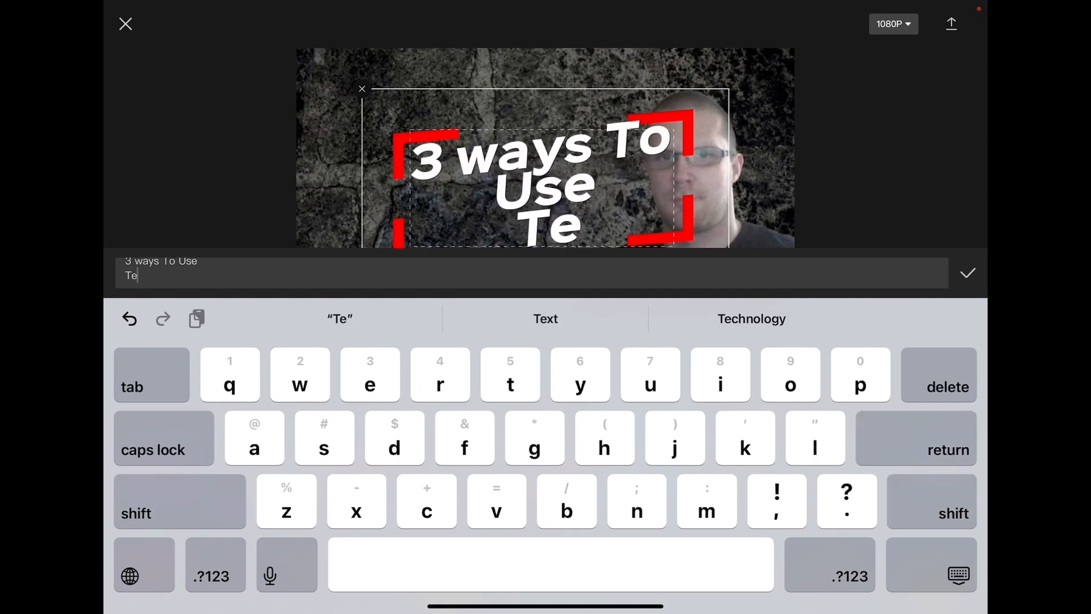
type("xt")
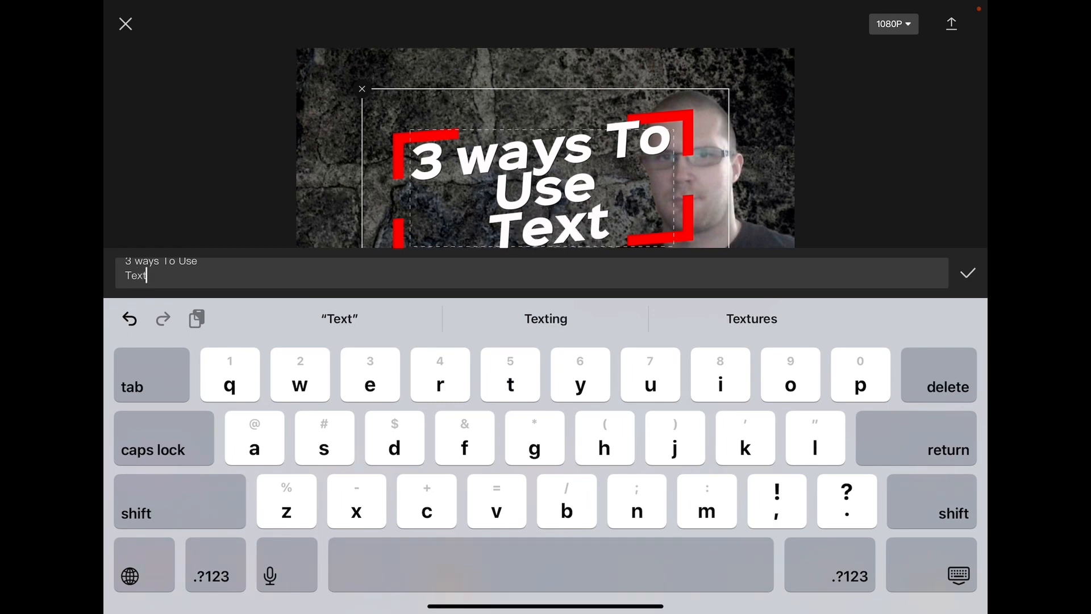
type("Templ")
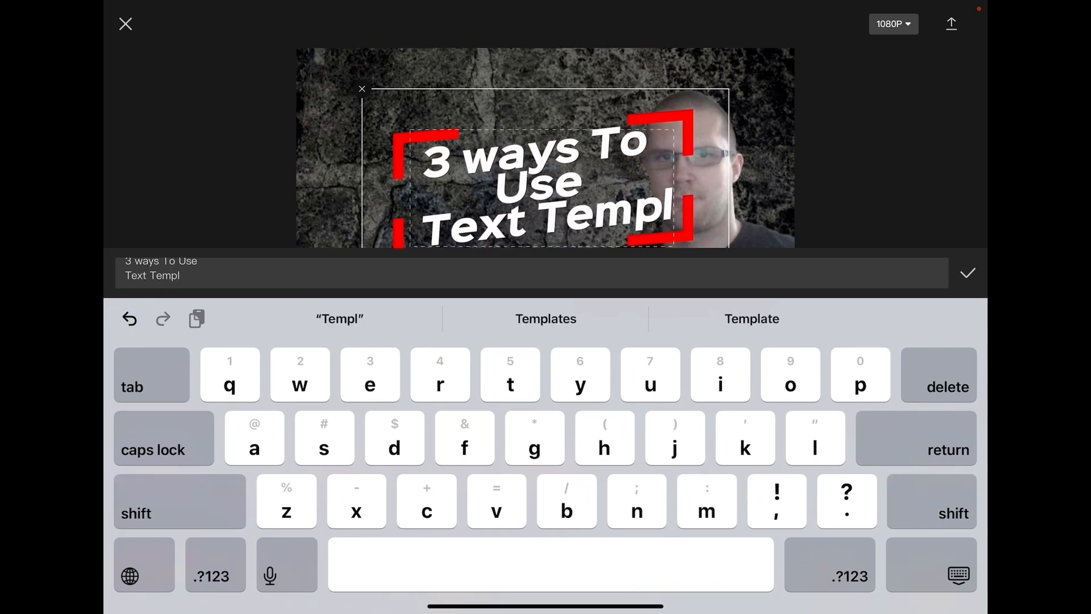
left_click(545, 318)
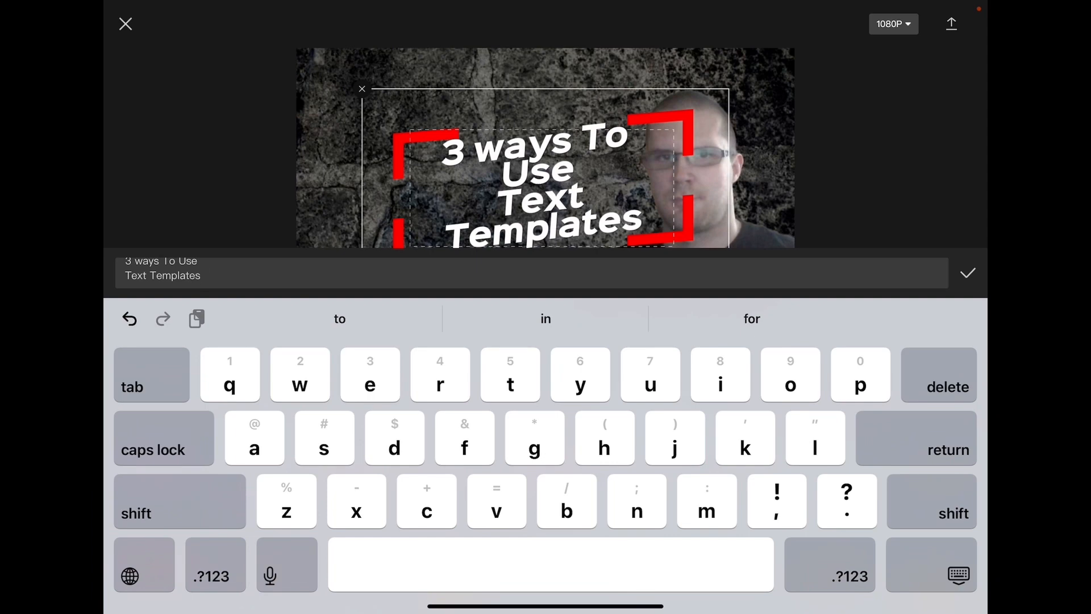
left_click(966, 272)
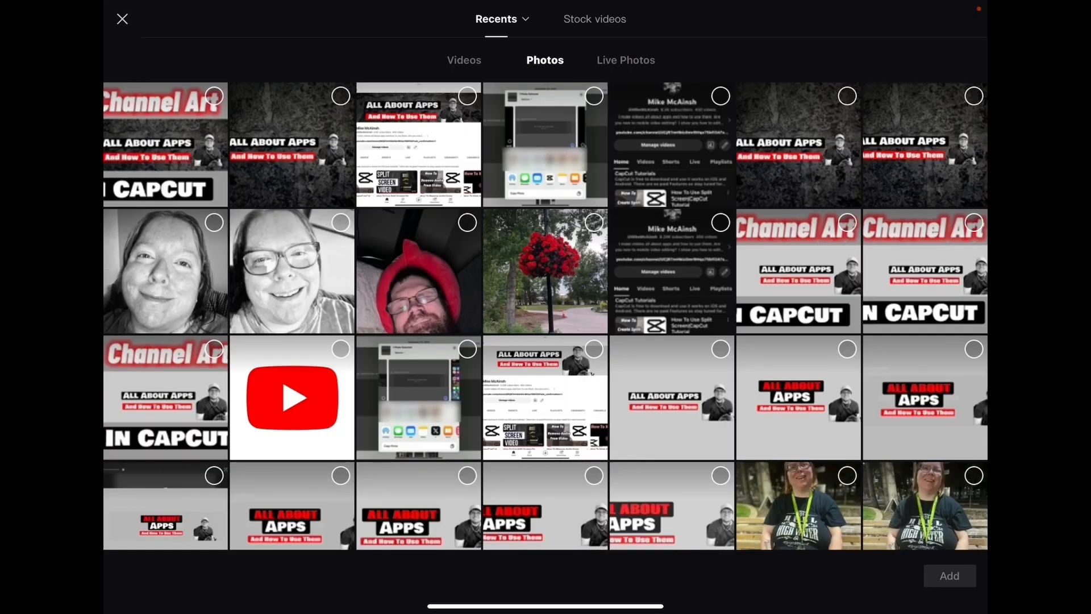
Add the CapCut logo image, shrink it and place it just above the title
scroll("down", 3)
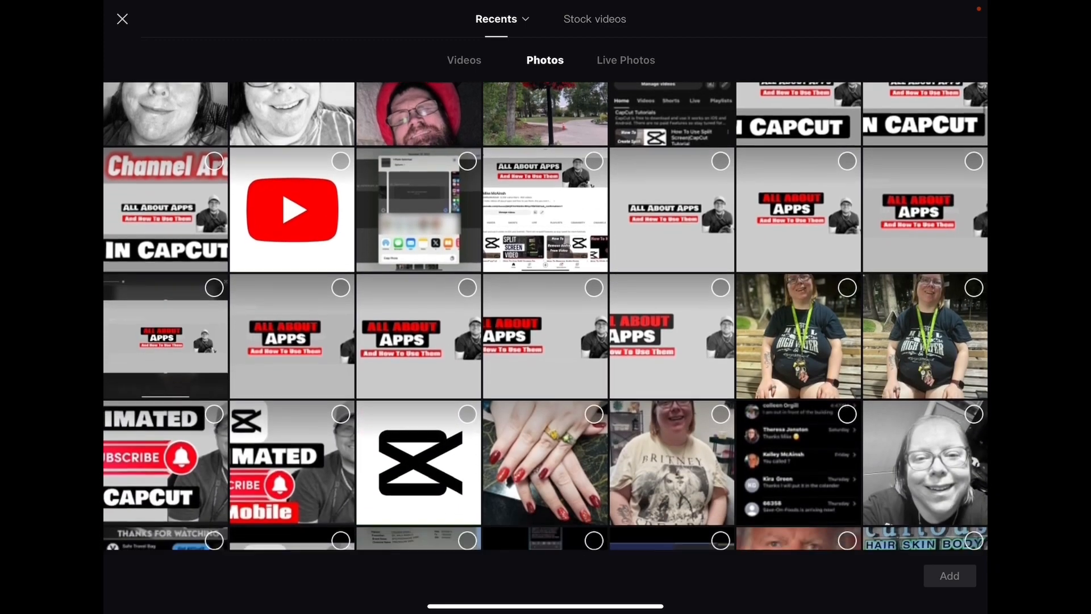
scroll("down", 3)
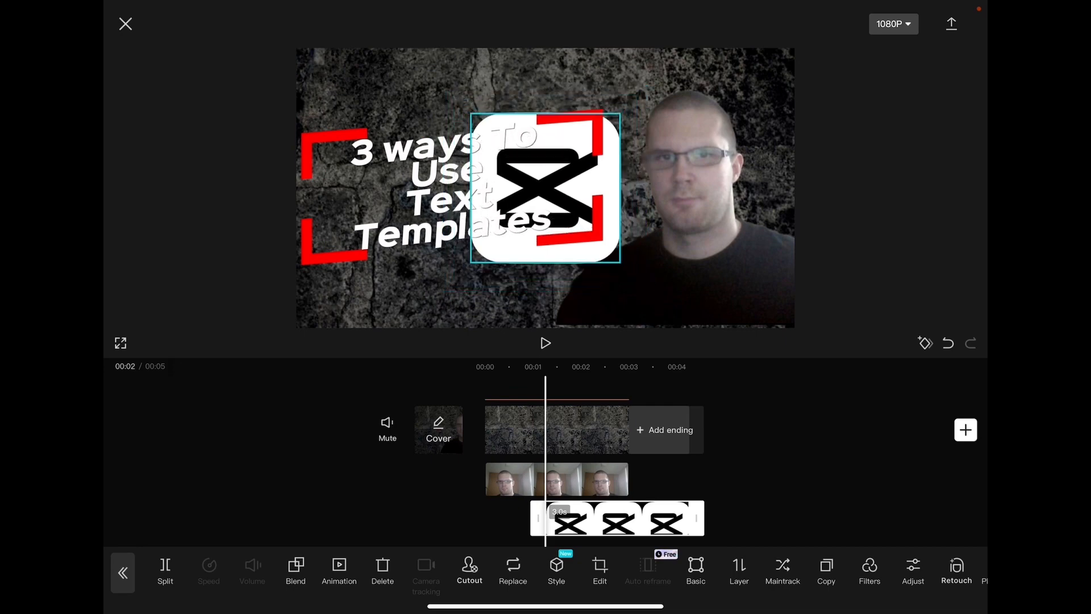
left_click_drag(544, 187, 491, 125)
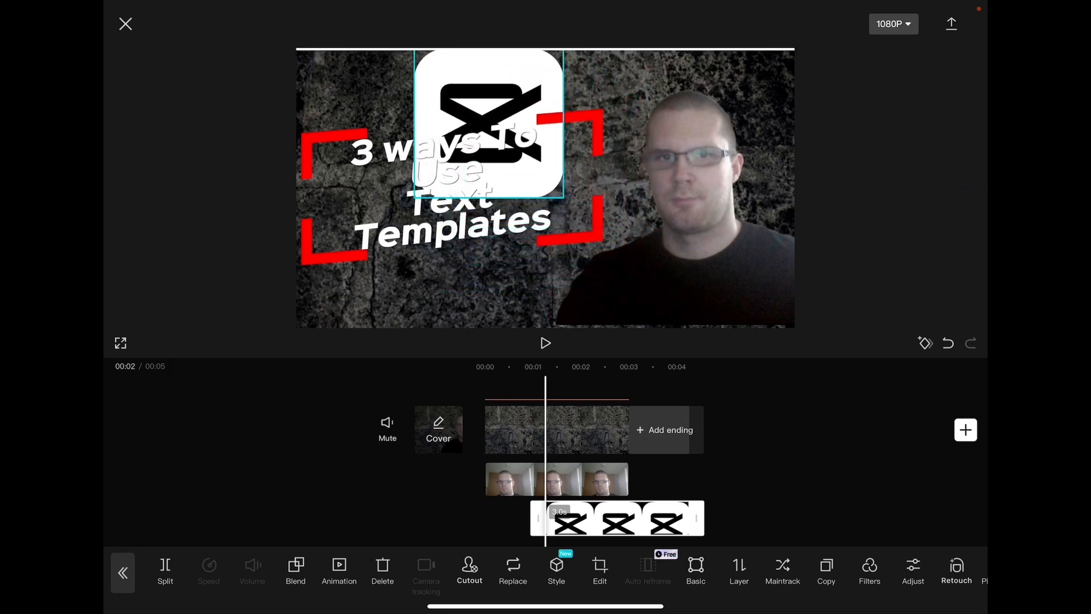
left_click_drag(487, 128, 478, 118)
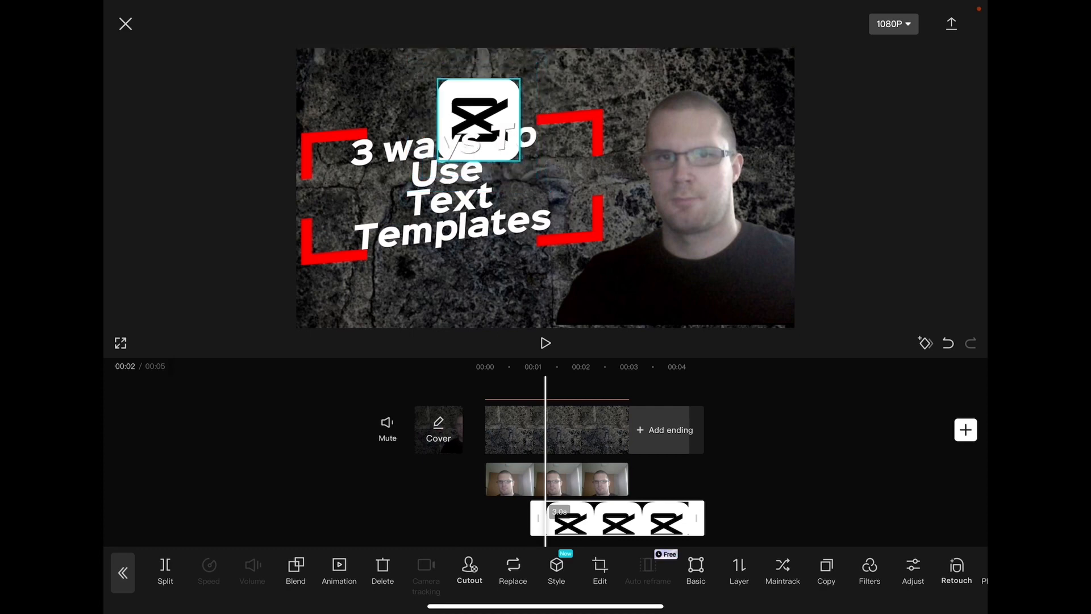
left_click_drag(478, 118, 436, 95)
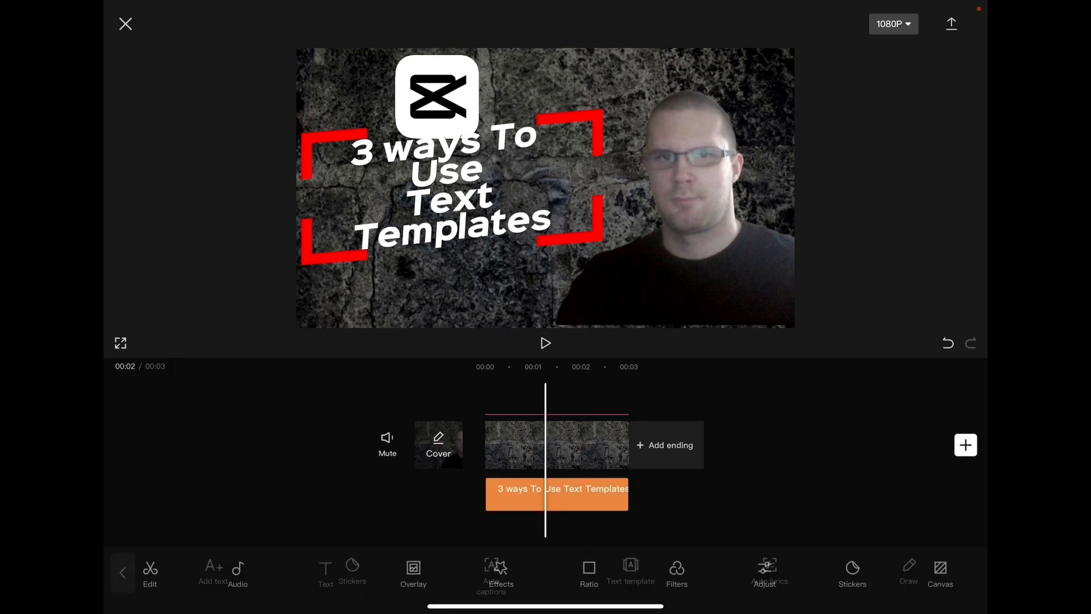
Deselect the layers so the preview is clean for the screenshot
left_click(557, 489)
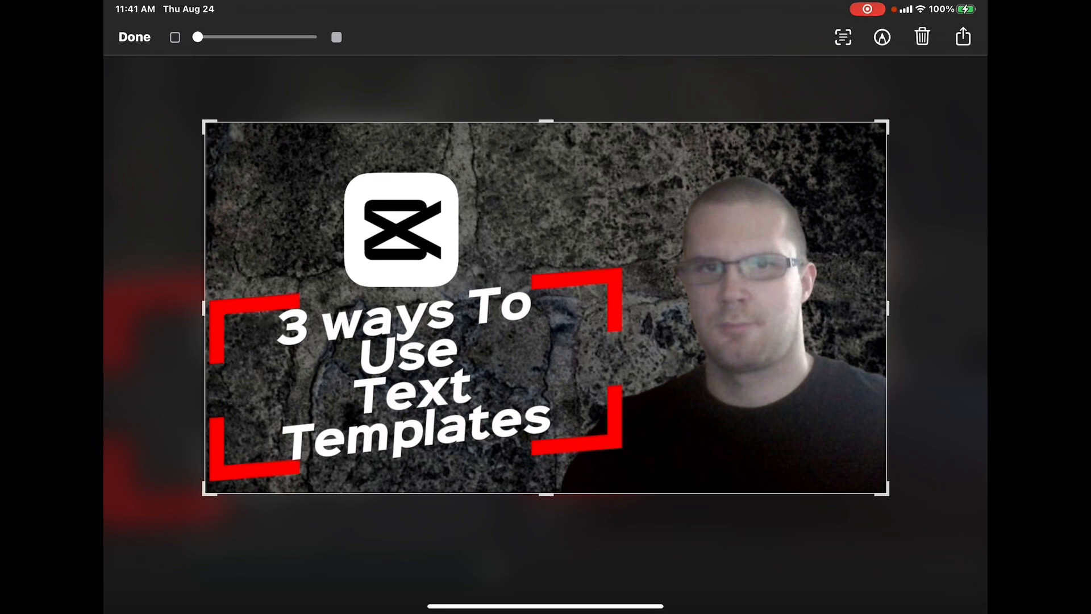
Save the screenshot cropped down to just the thumbnail image
left_click(963, 36)
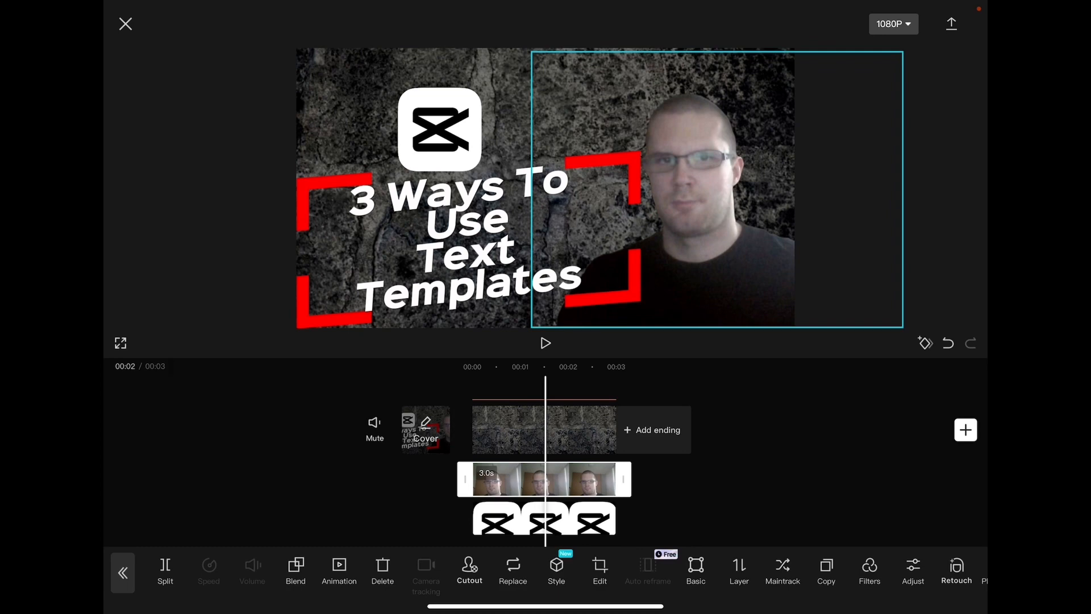
Apply a filter from the Filters panel to the person photo overlay
scroll("left", 3)
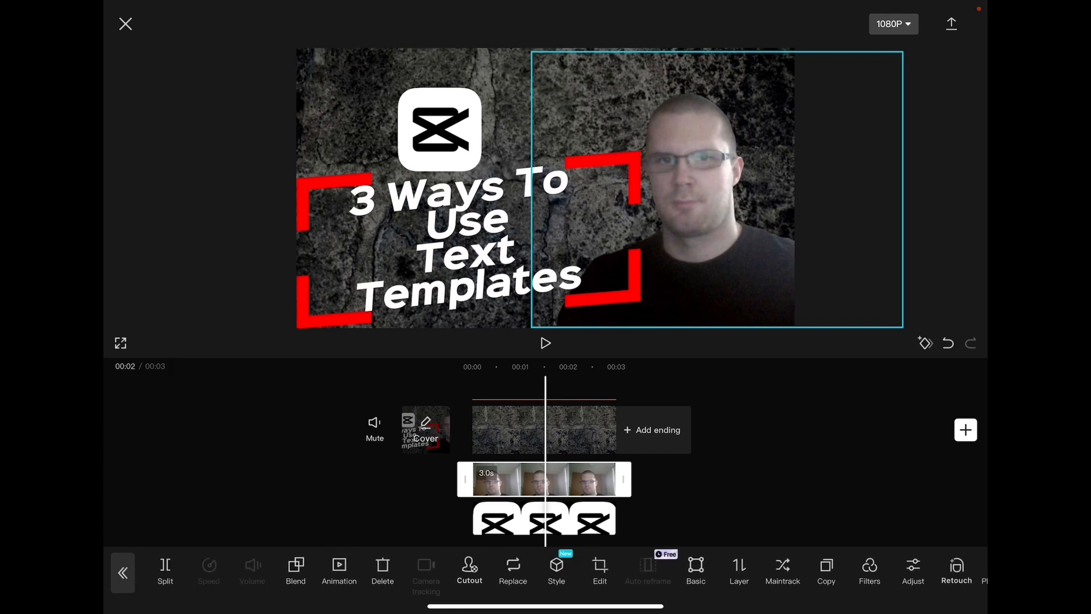
left_click(869, 570)
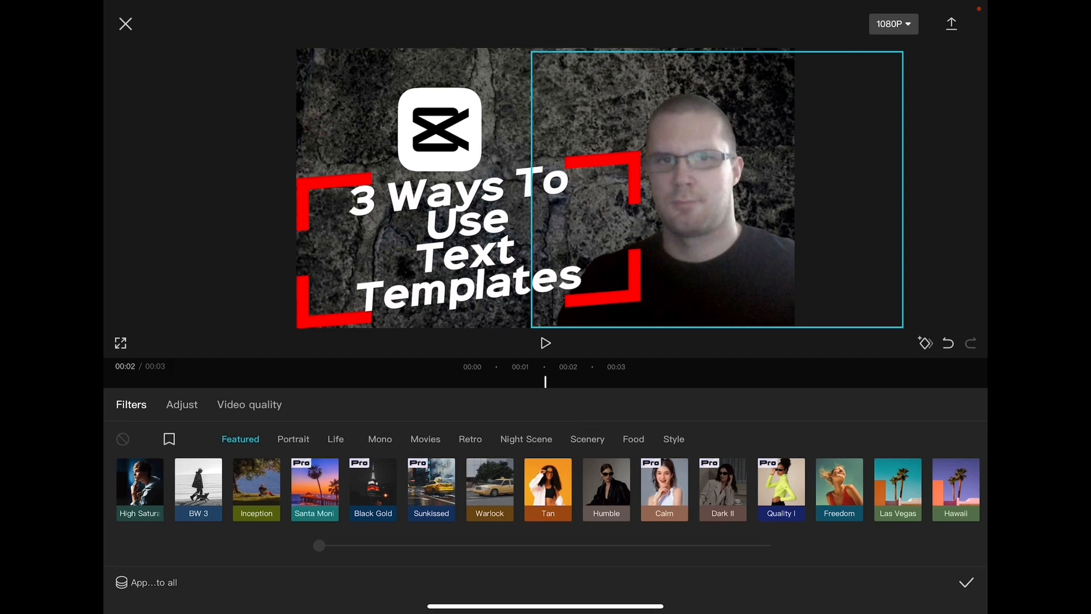
left_click(380, 438)
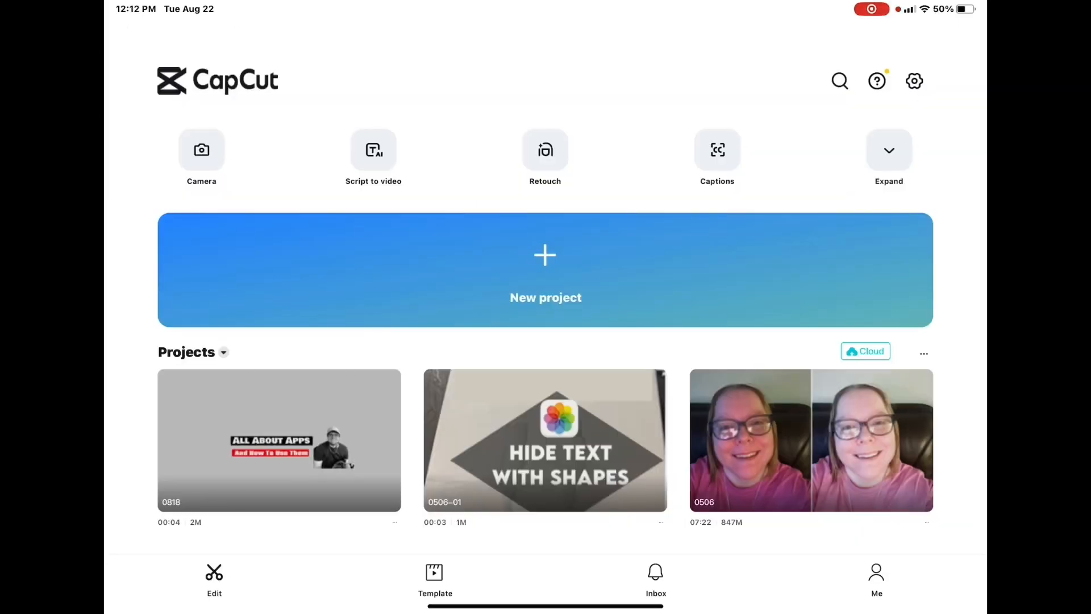
Create a new project from the stone texture clip and set its ratio to 16:9
left_click(544, 270)
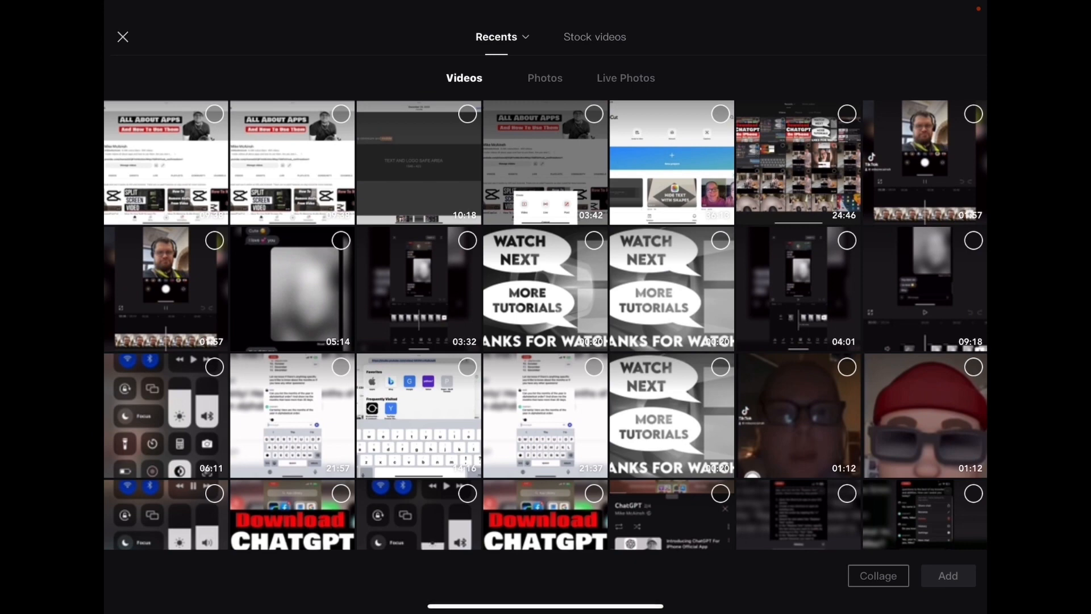
left_click(946, 575)
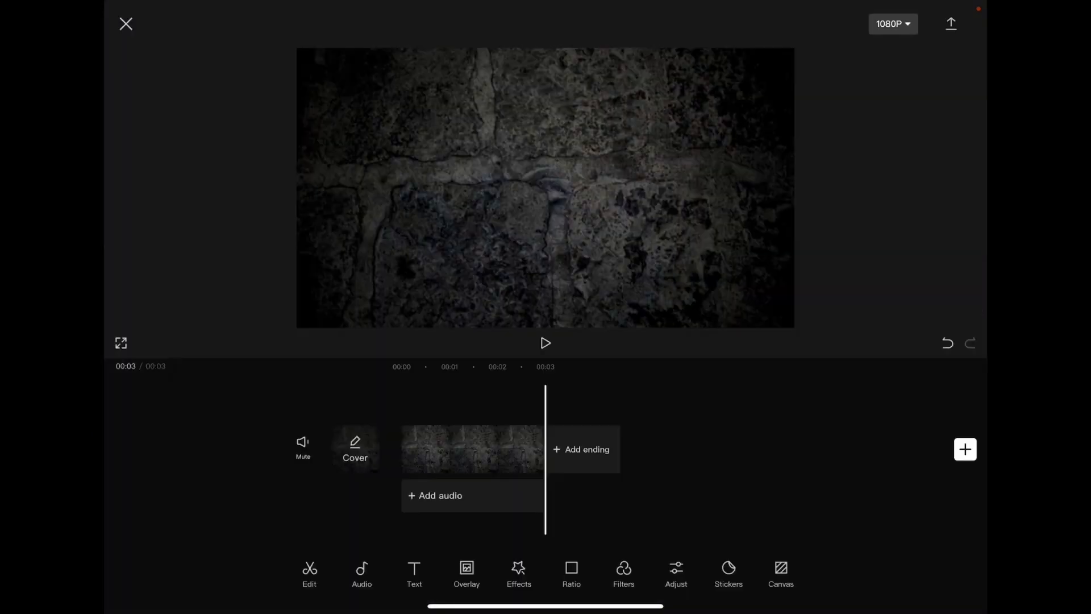
left_click(571, 573)
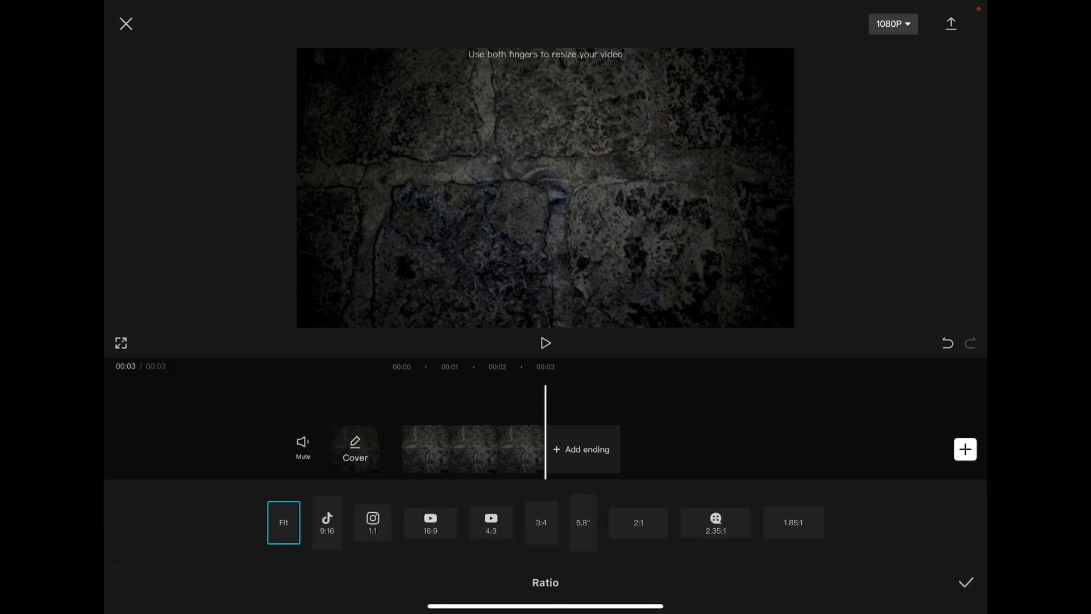
left_click(430, 523)
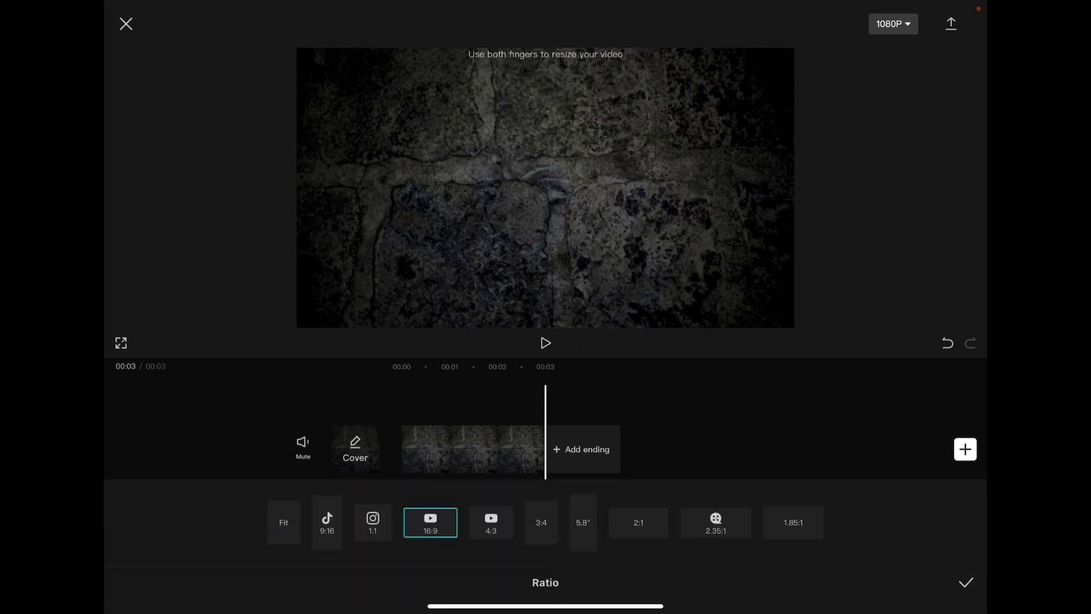
left_click(964, 582)
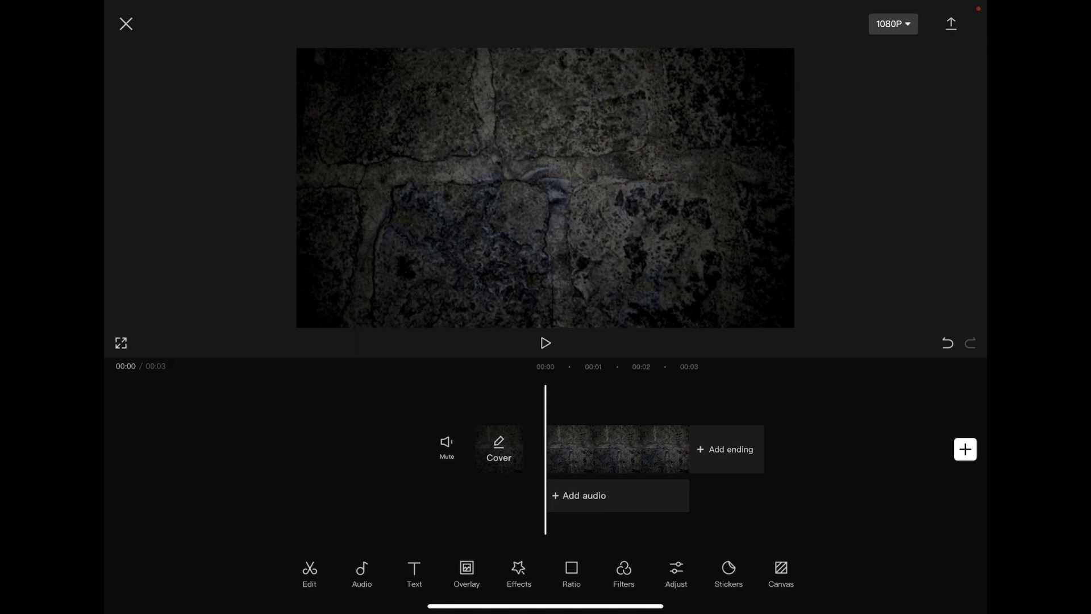
left_click(466, 572)
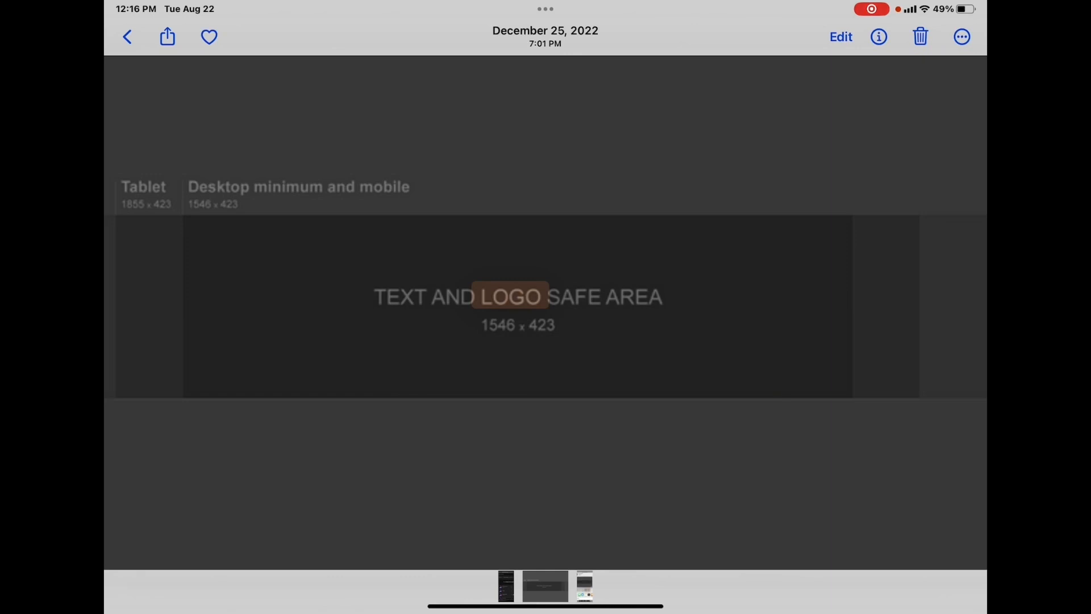
Share the safe-area template screenshot into CapCut as footage and begin adding an overlay
left_click(166, 36)
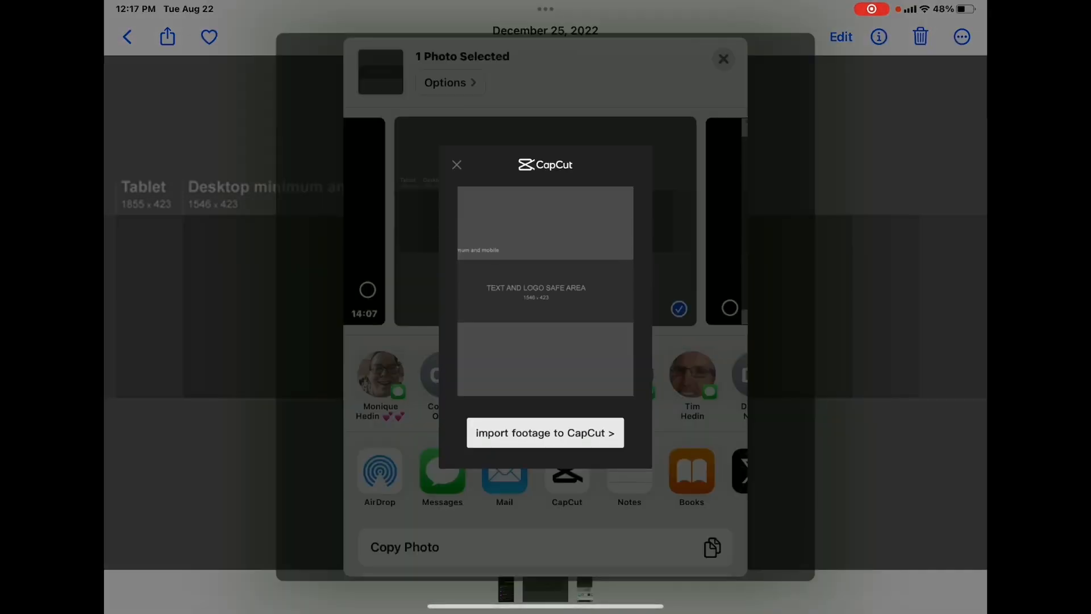
left_click(545, 432)
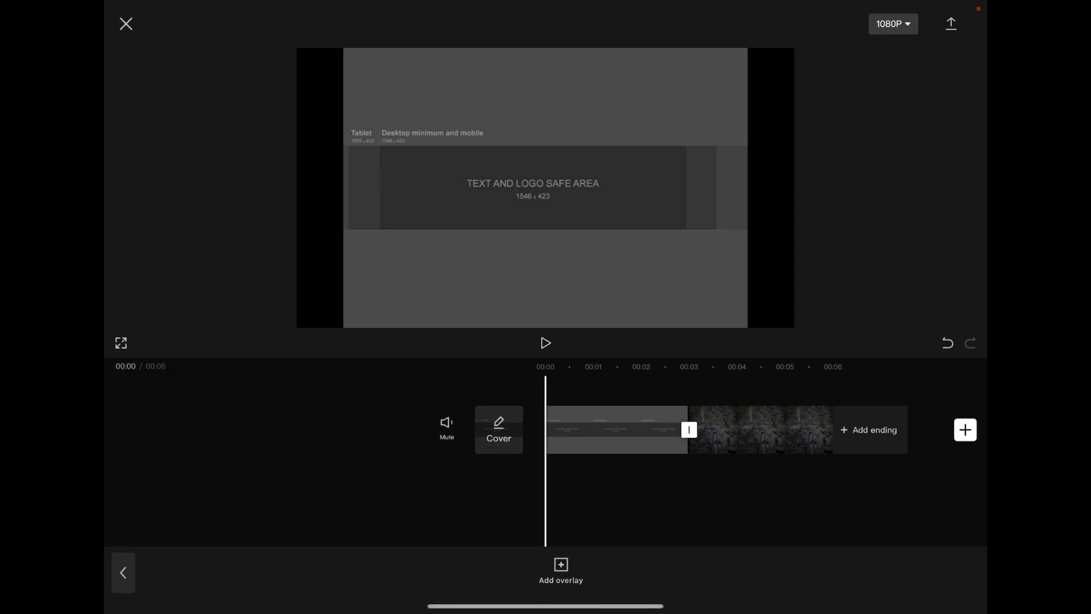
left_click(615, 429)
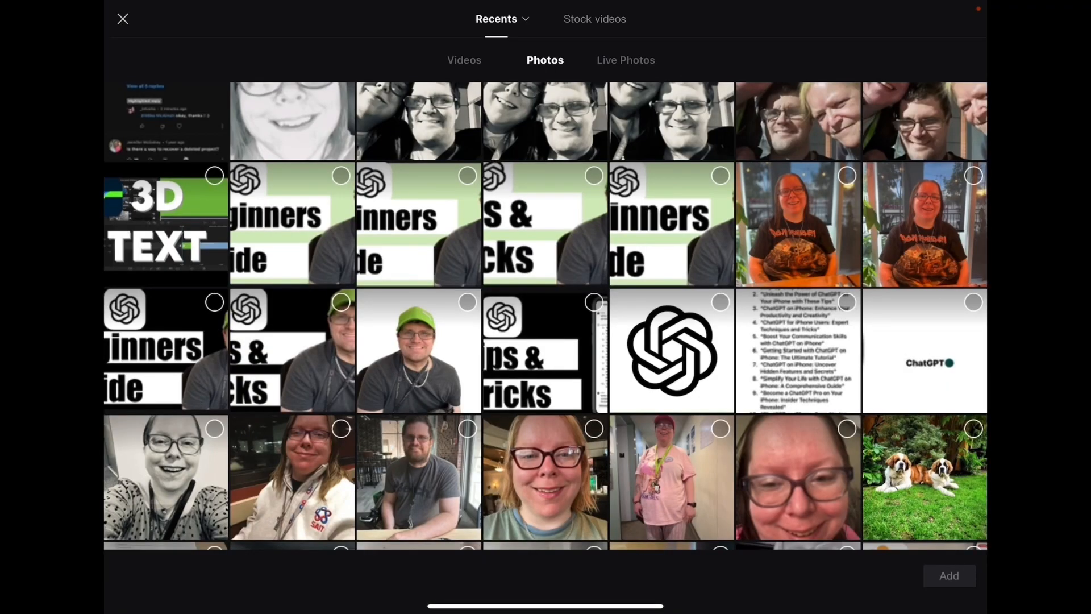
Add the photo of the man in the green cap as an overlay, sized toward the safe area's right edge
left_click(419, 350)
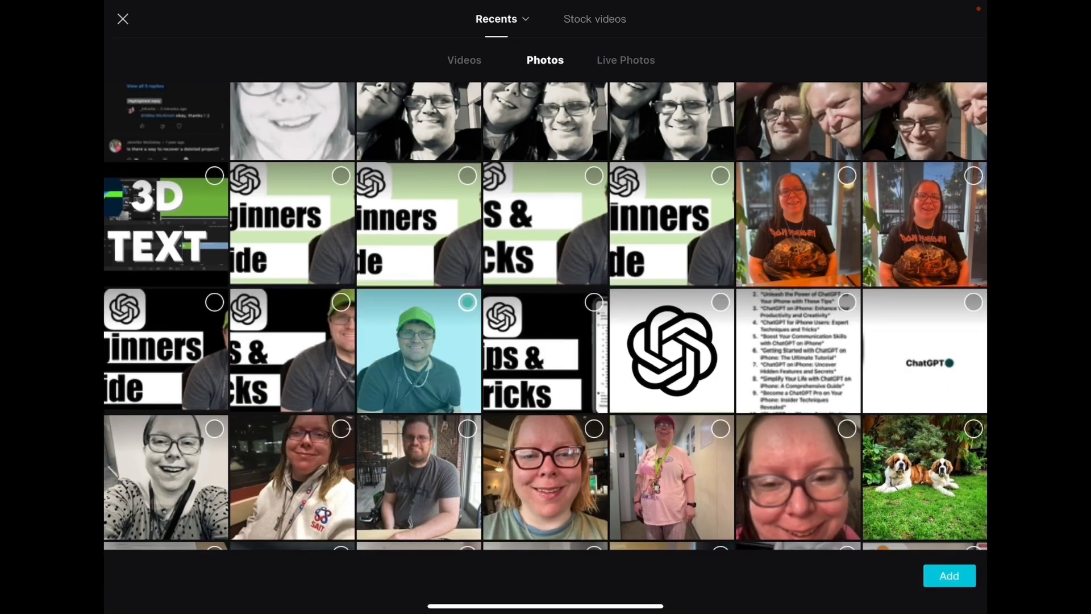
left_click(948, 575)
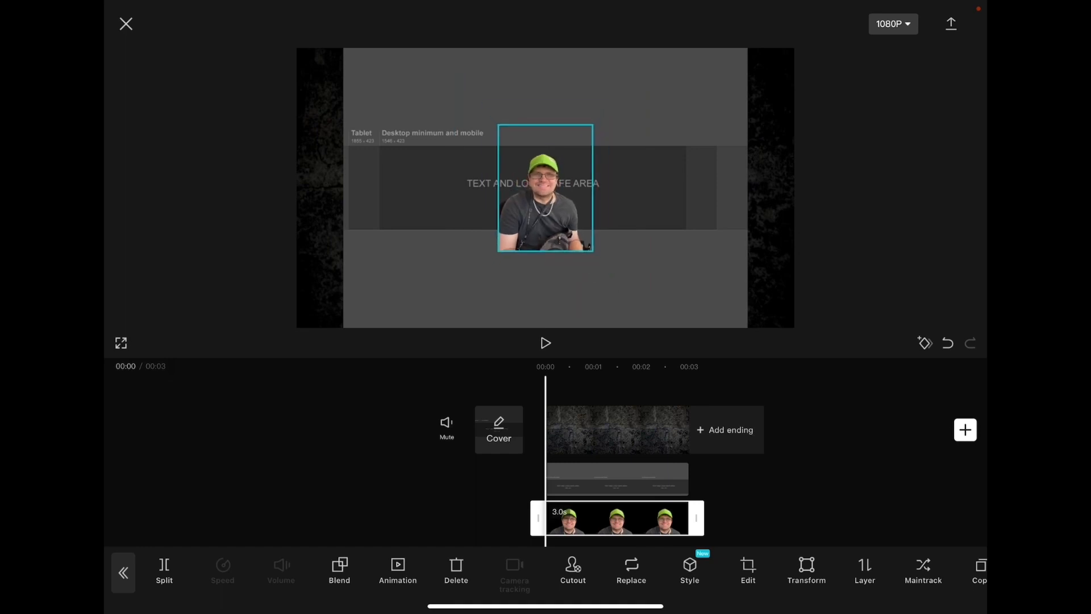
left_click_drag(544, 186, 642, 187)
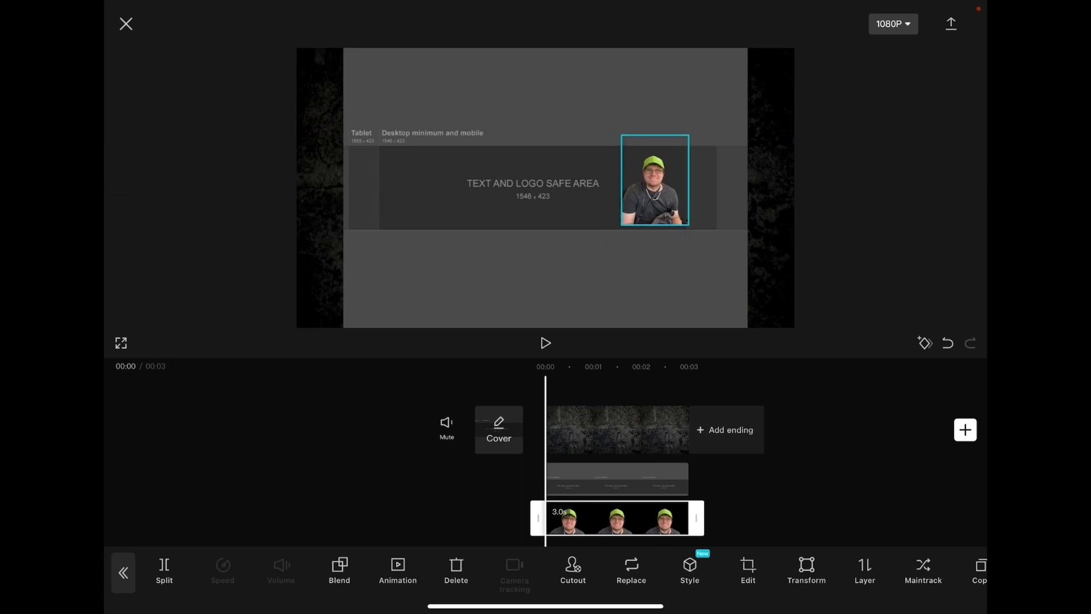
left_click_drag(654, 180, 678, 187)
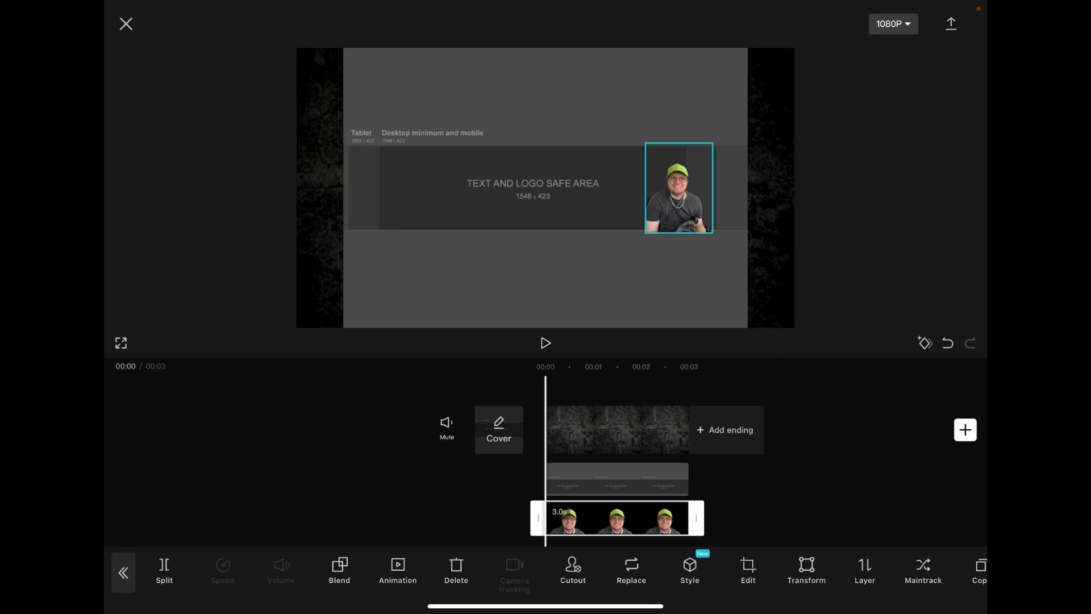
Adjust the photo to black-and-white with contrast pushed to maximum
left_click(747, 569)
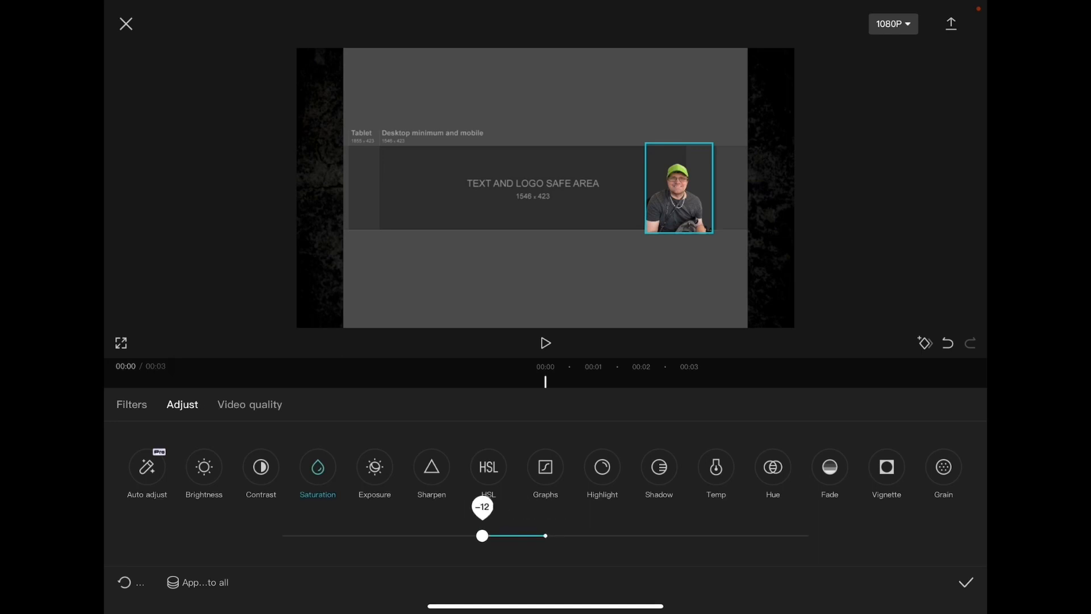
left_click(261, 467)
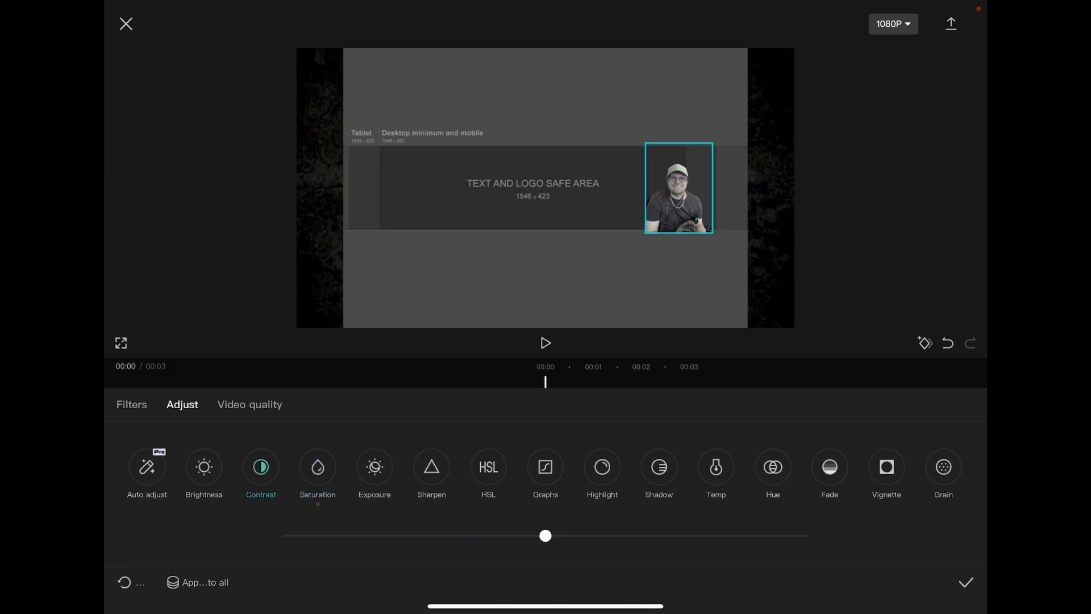
left_click_drag(545, 535, 809, 535)
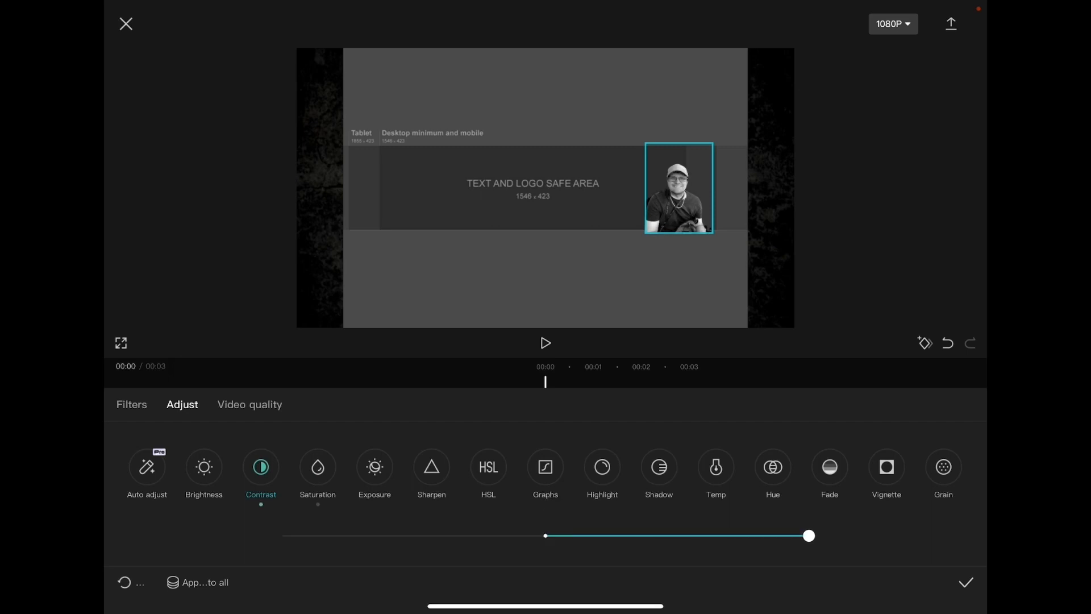
left_click(965, 582)
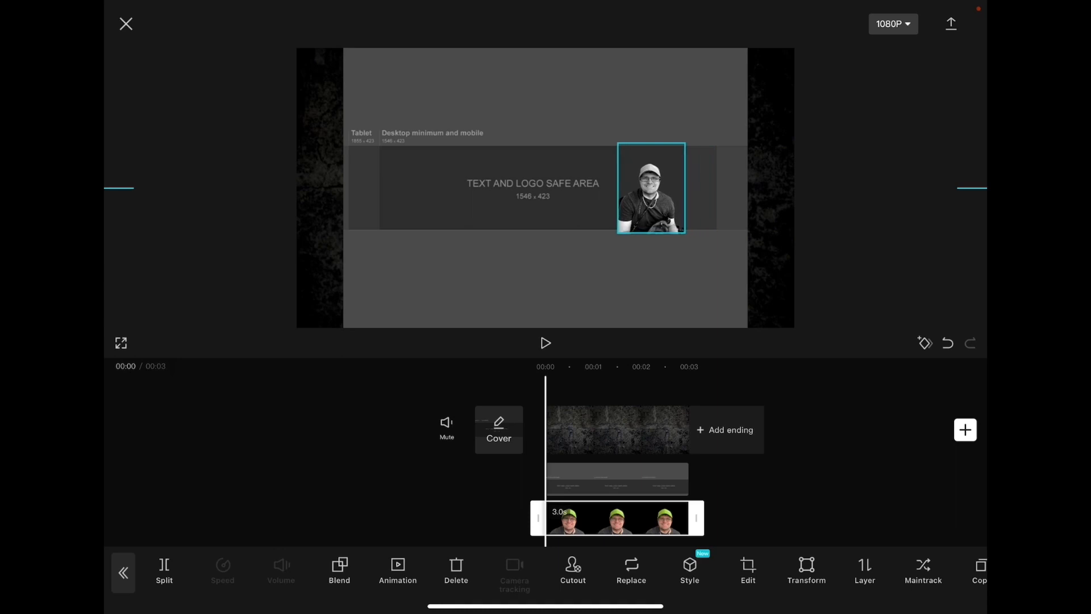
Nudge the black-and-white photo slightly left and enlarge it within the safe area
left_click_drag(650, 186, 646, 191)
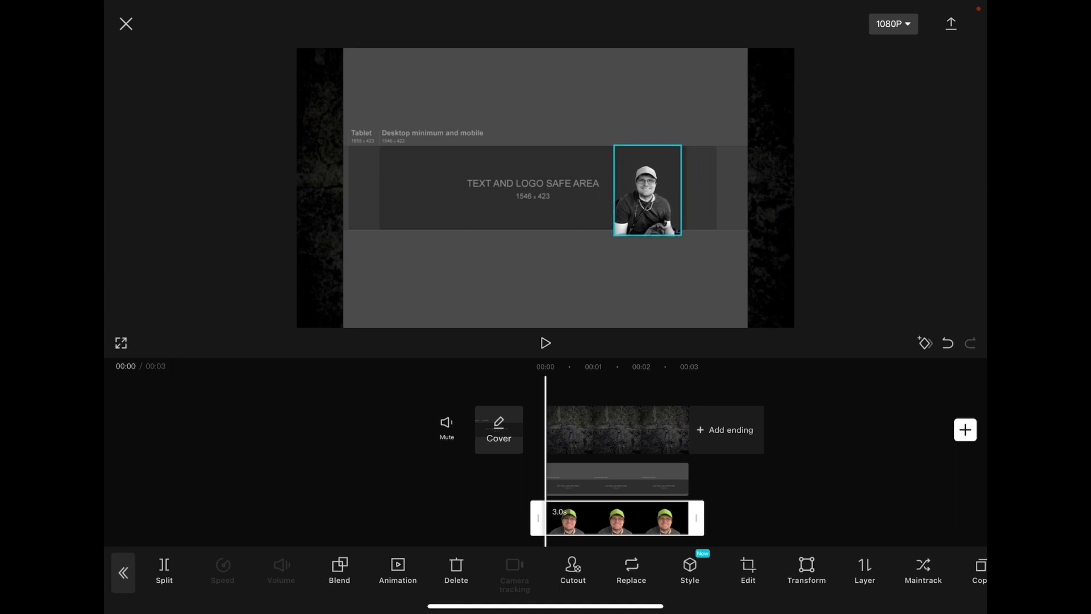
left_click_drag(647, 191, 633, 190)
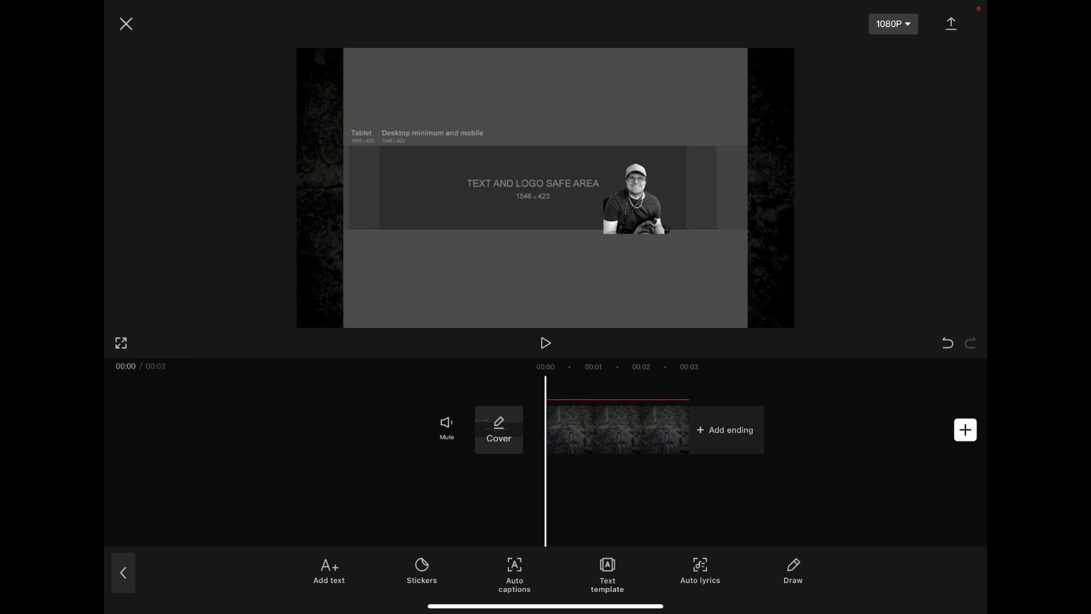
Browse the text templates and add the MOST FUNNIEST MOMENT title to the project
left_click(605, 573)
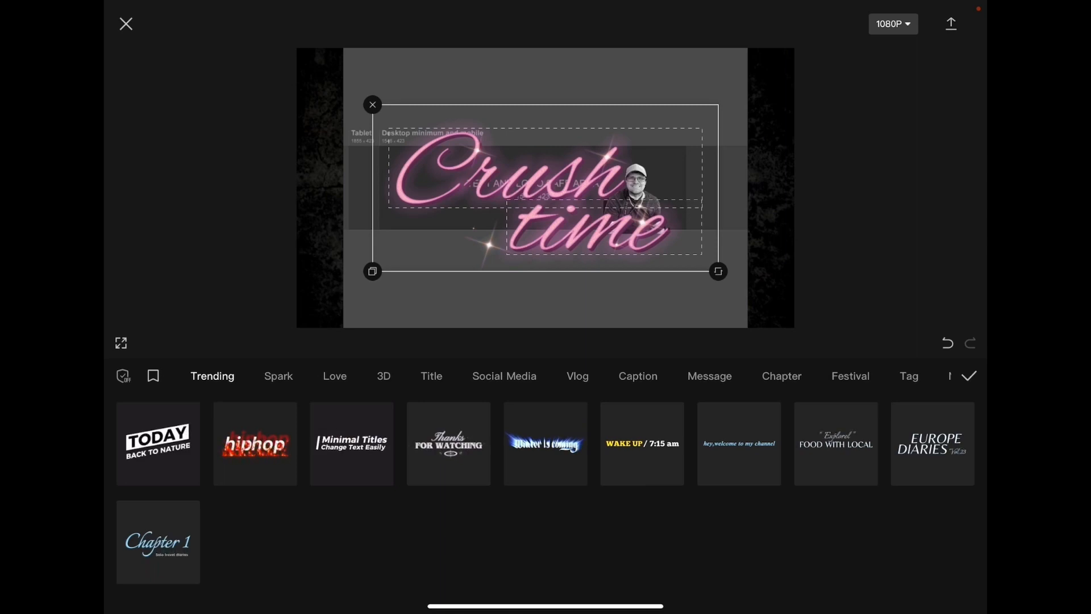
scroll("down", 3)
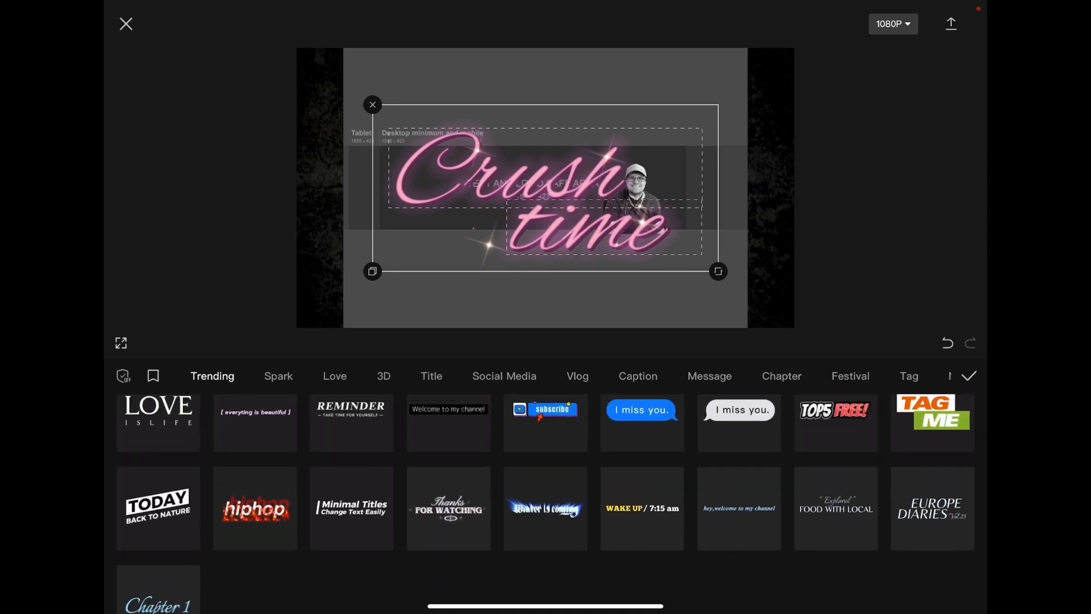
left_click(153, 376)
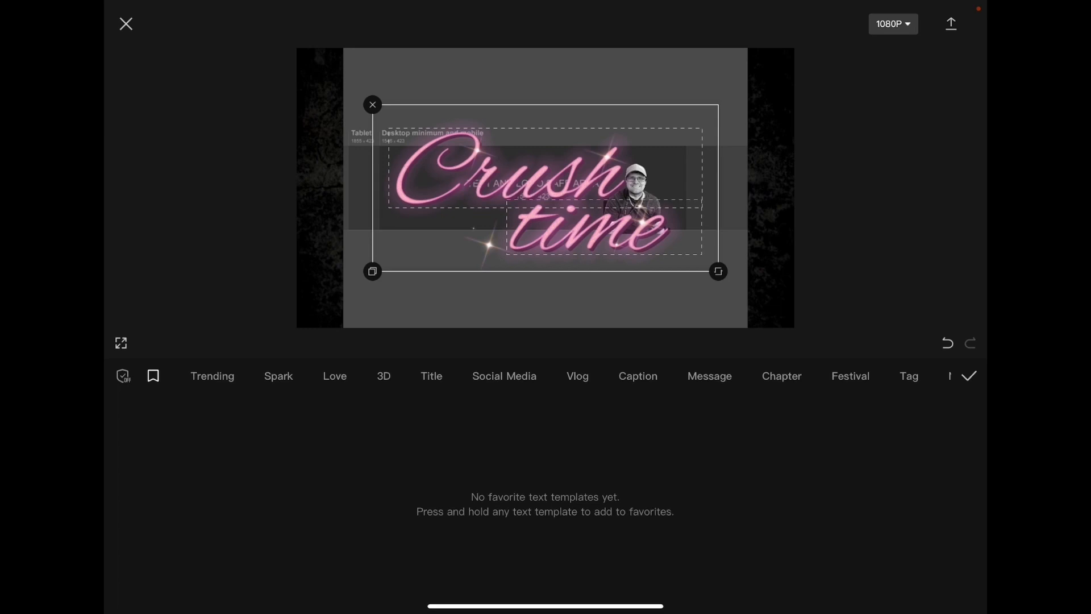
left_click(212, 376)
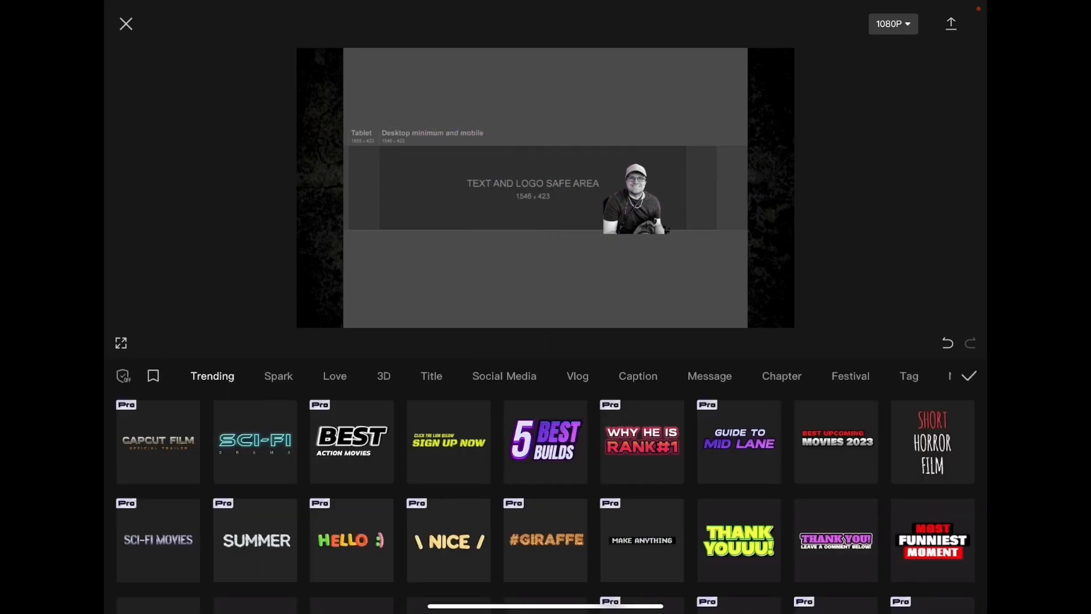
left_click(931, 540)
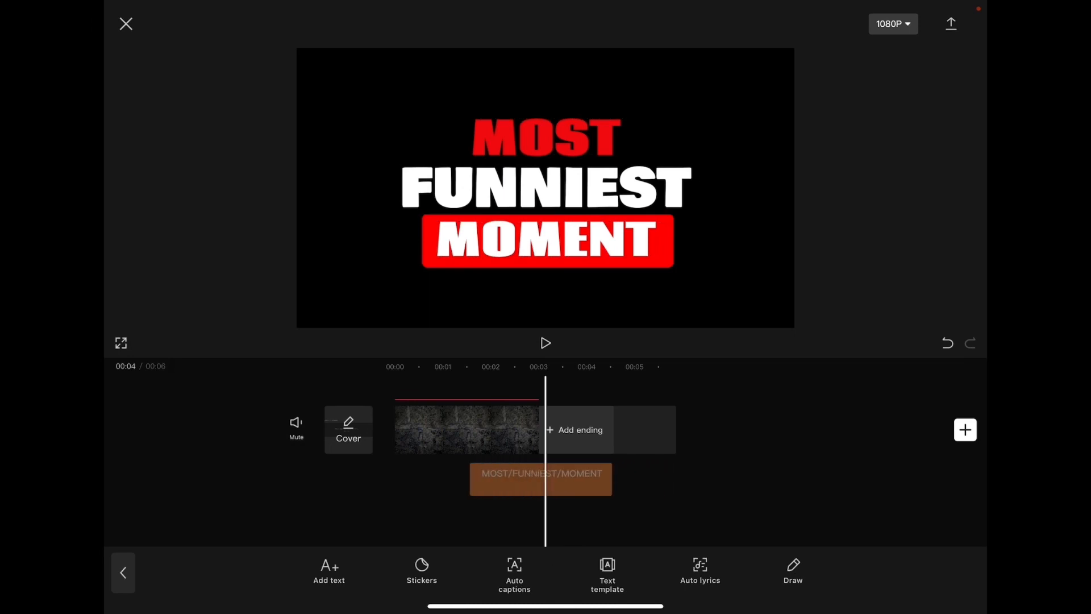
Move the title clip to the timeline start and begin editing its wording
left_click_drag(541, 478, 465, 478)
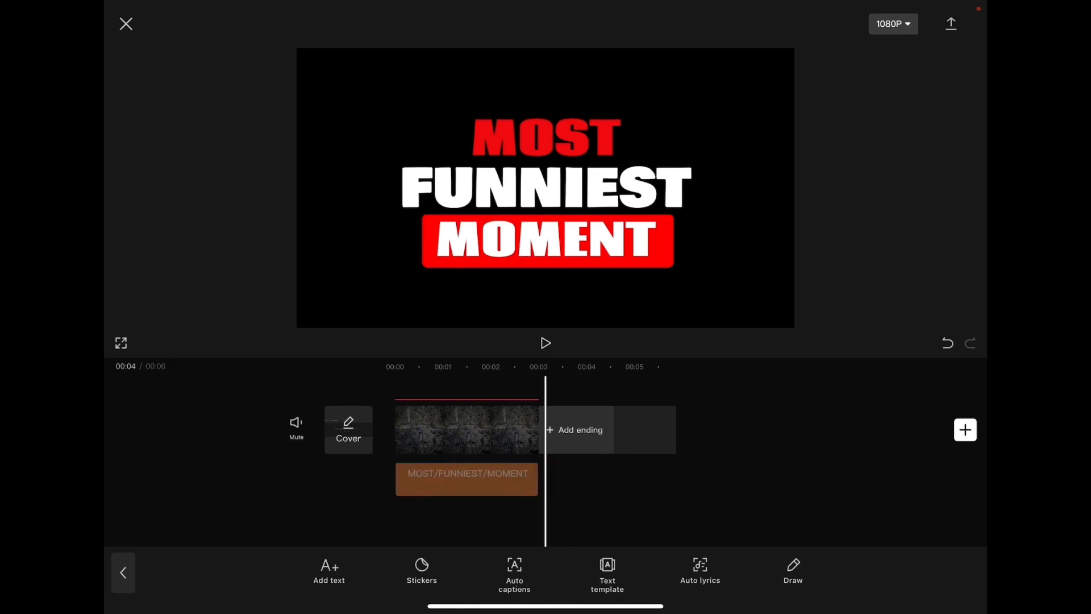
left_click(466, 478)
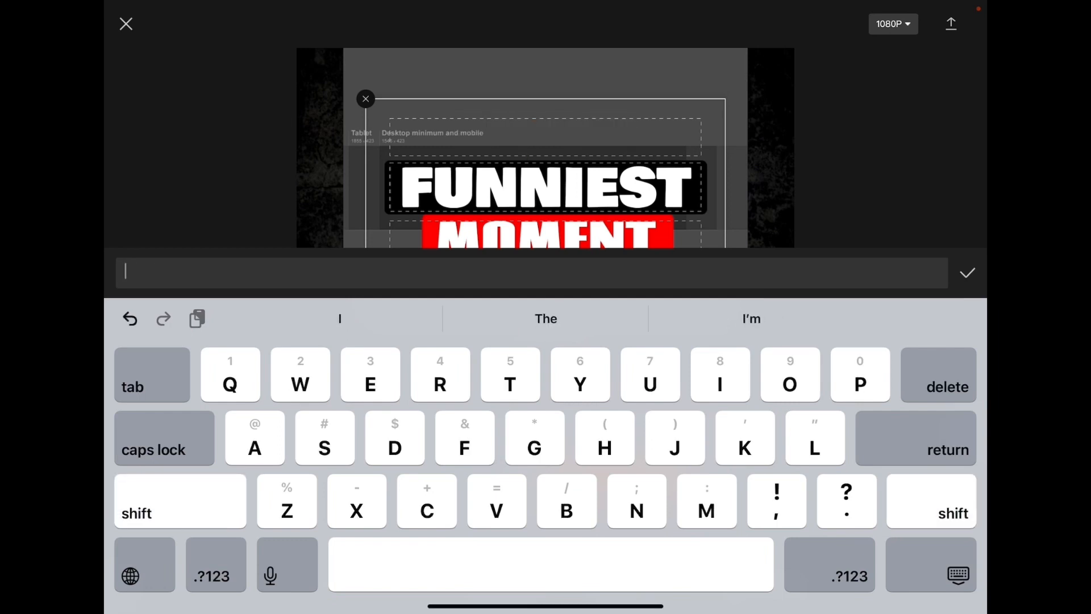
Rewrite the top title line to read 'All About Apps'
type("FUN")
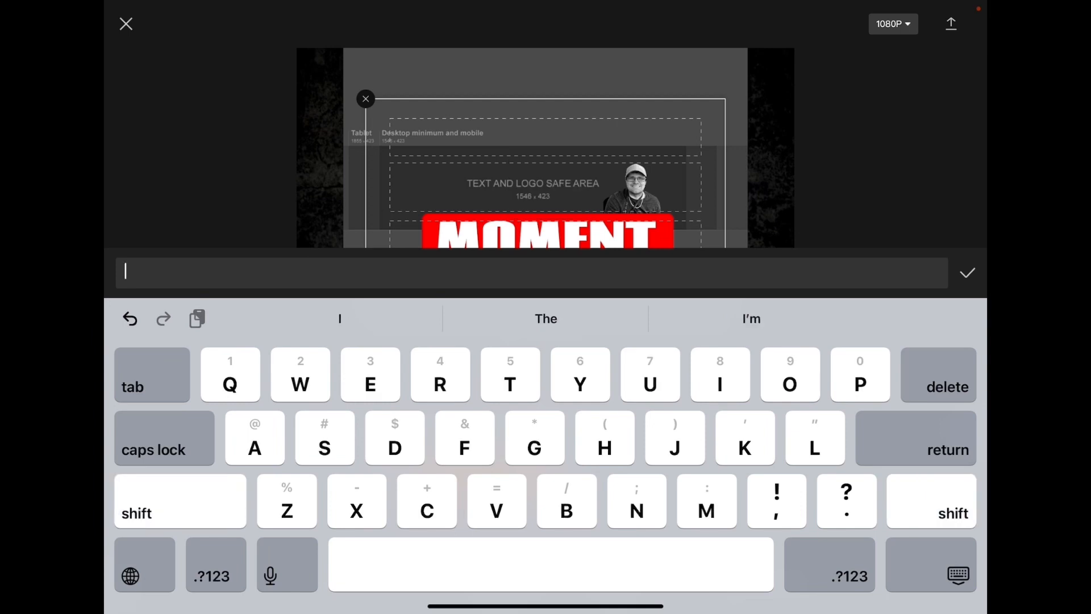
type("A")
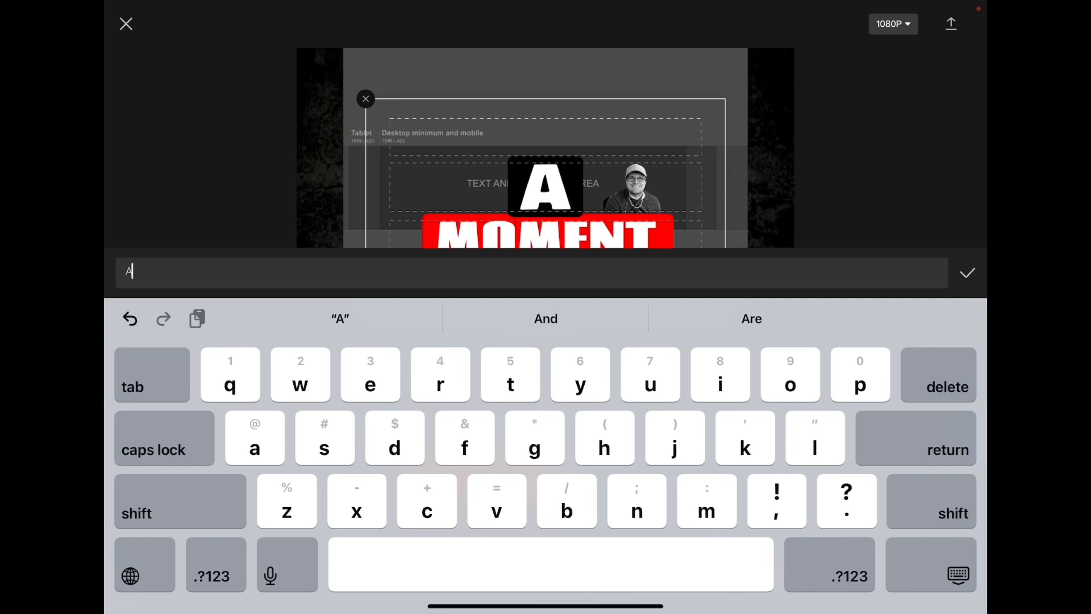
type("ll")
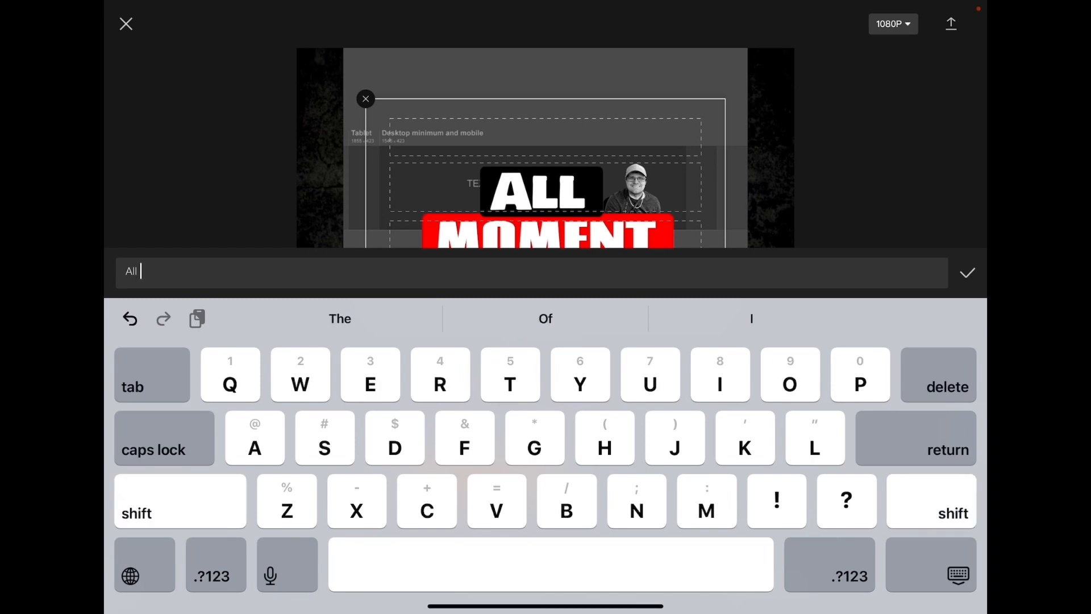
type("A")
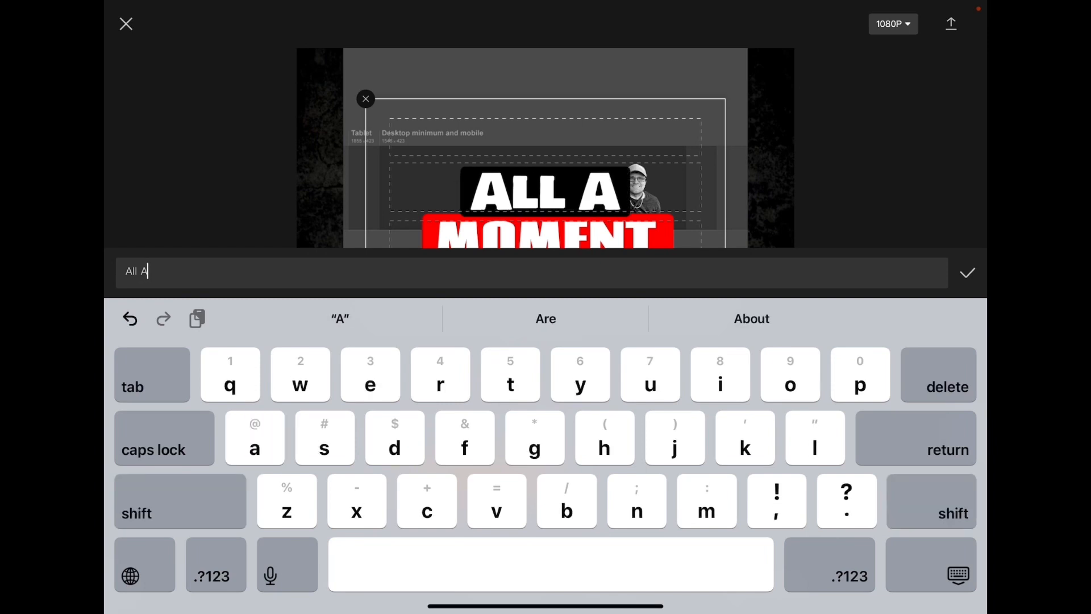
type("bout")
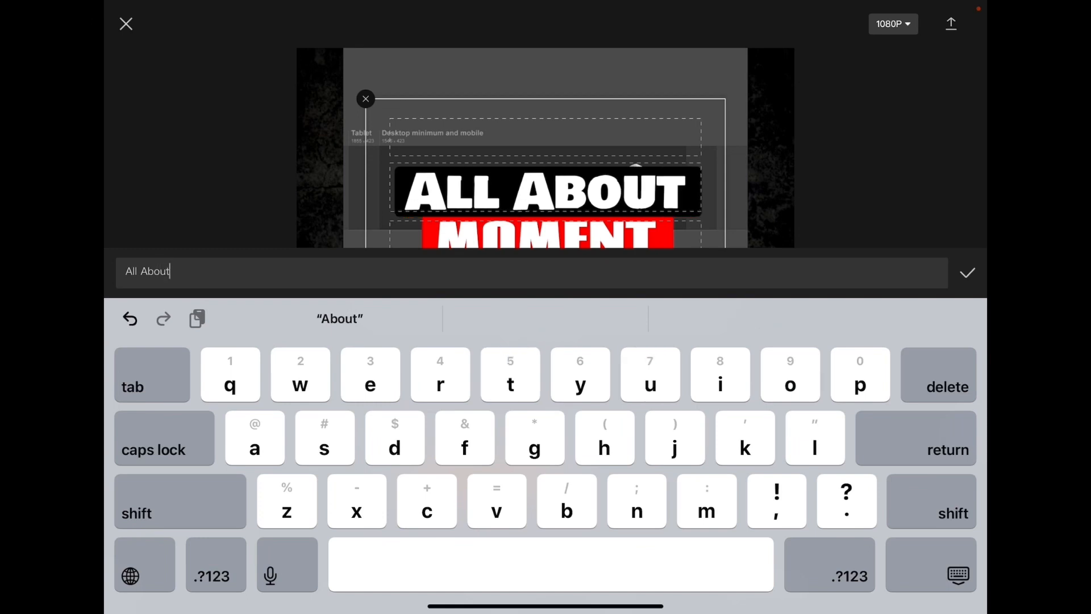
type("A")
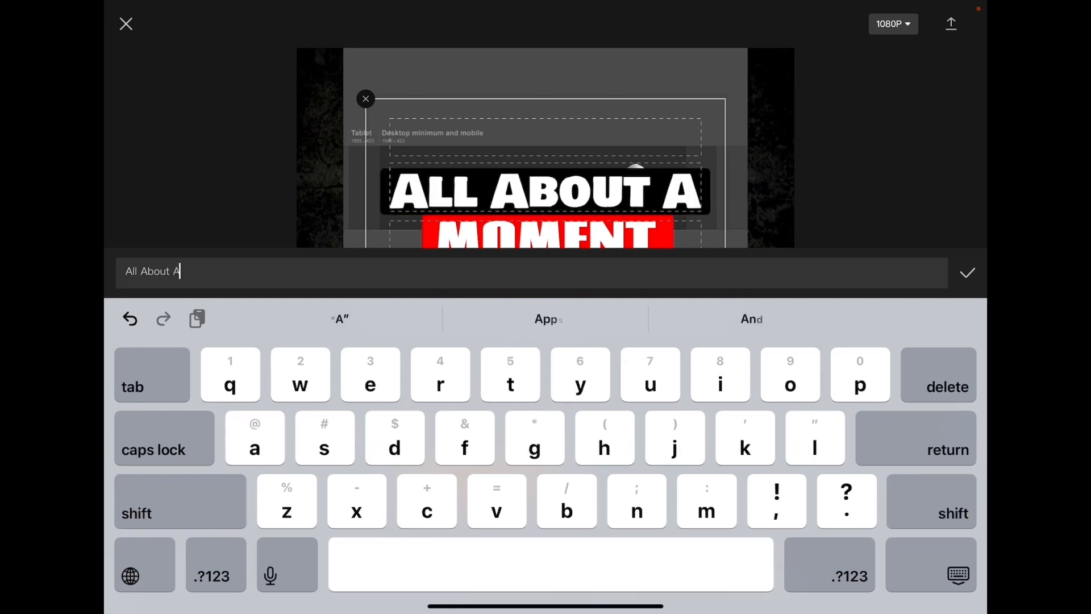
type("pp")
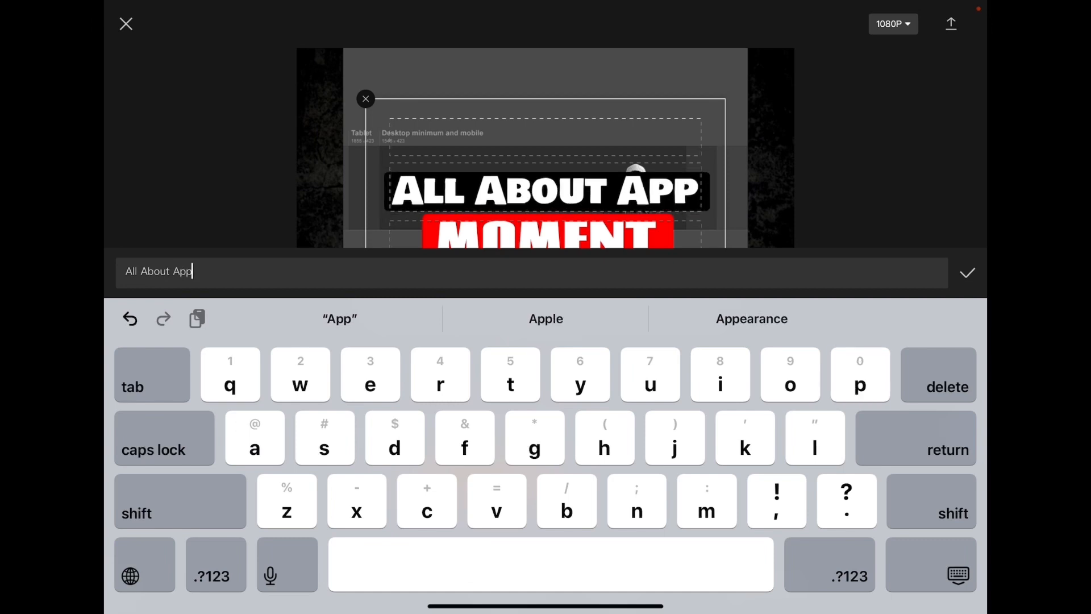
type("s")
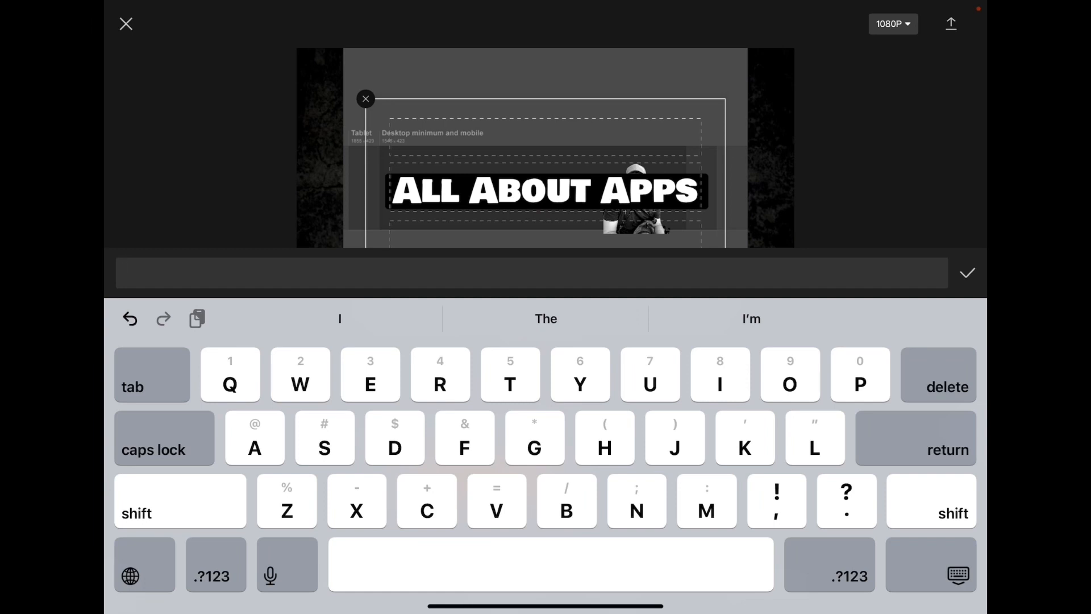
Rewrite the second title line to 'And How To Use Them' and confirm
type("And")
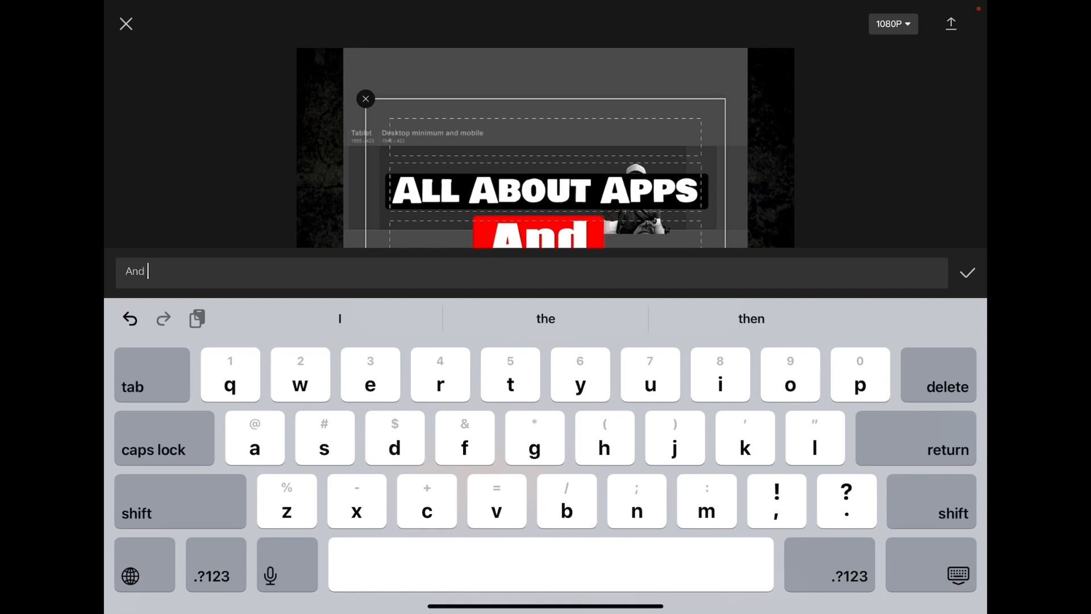
type("How To")
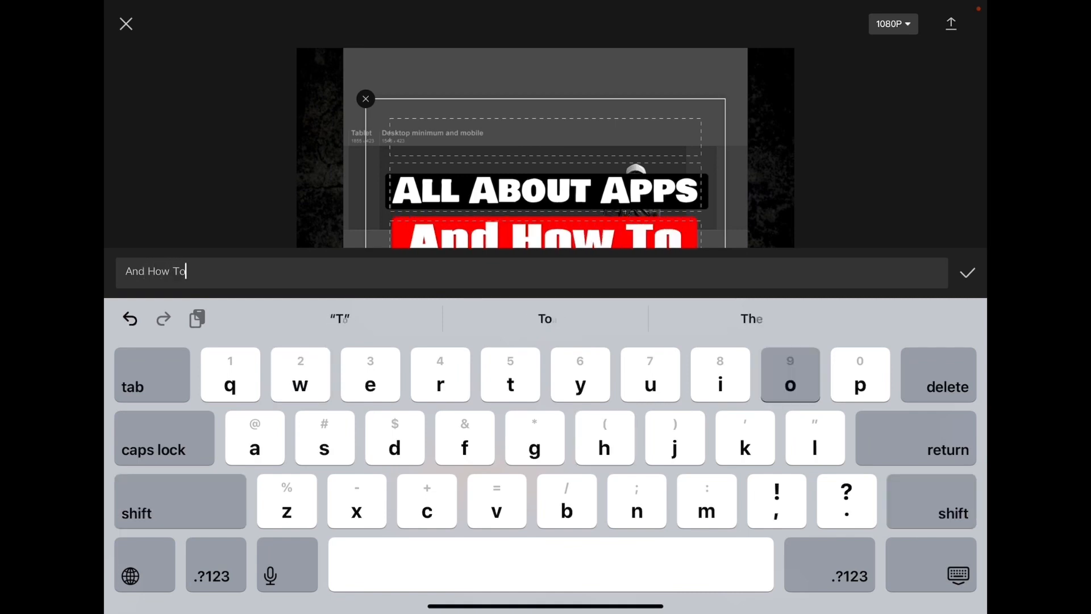
key("space")
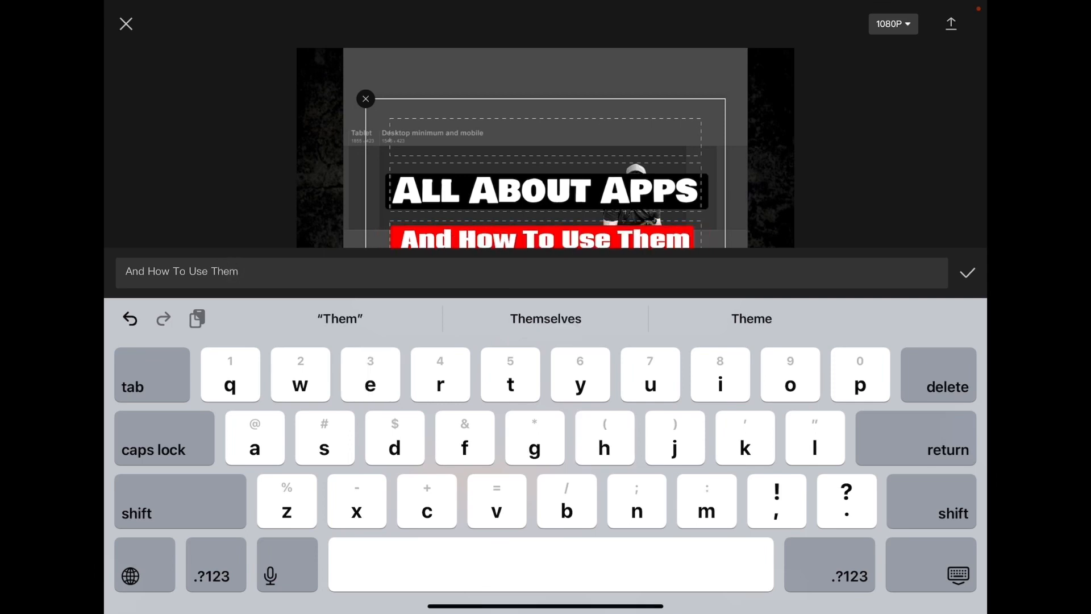
left_click(965, 272)
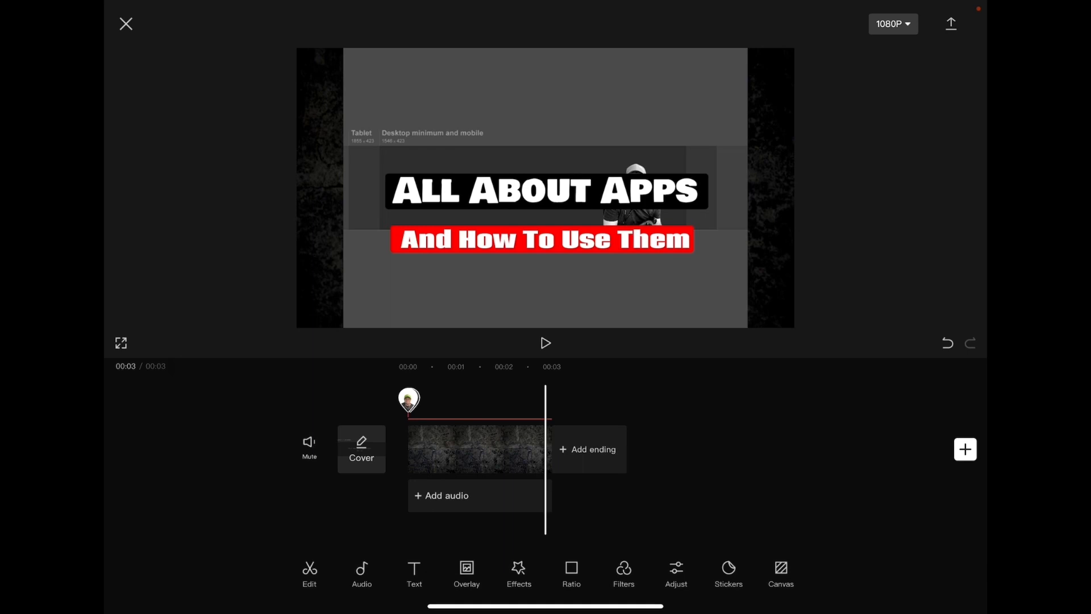
Shrink the two-line title and move it left of the portrait inside the safe area
left_click(413, 572)
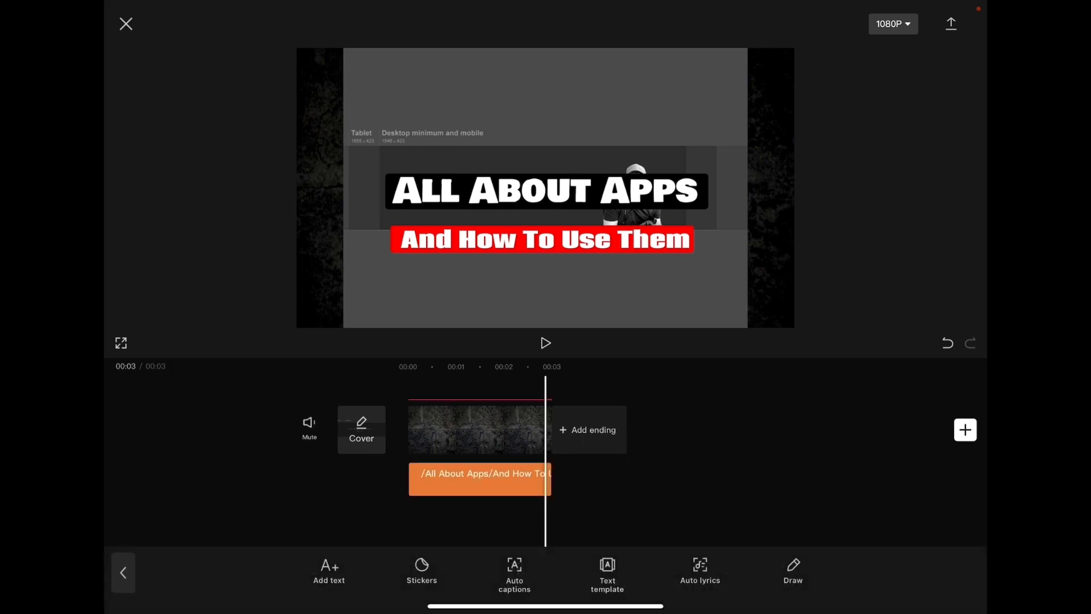
left_click(480, 478)
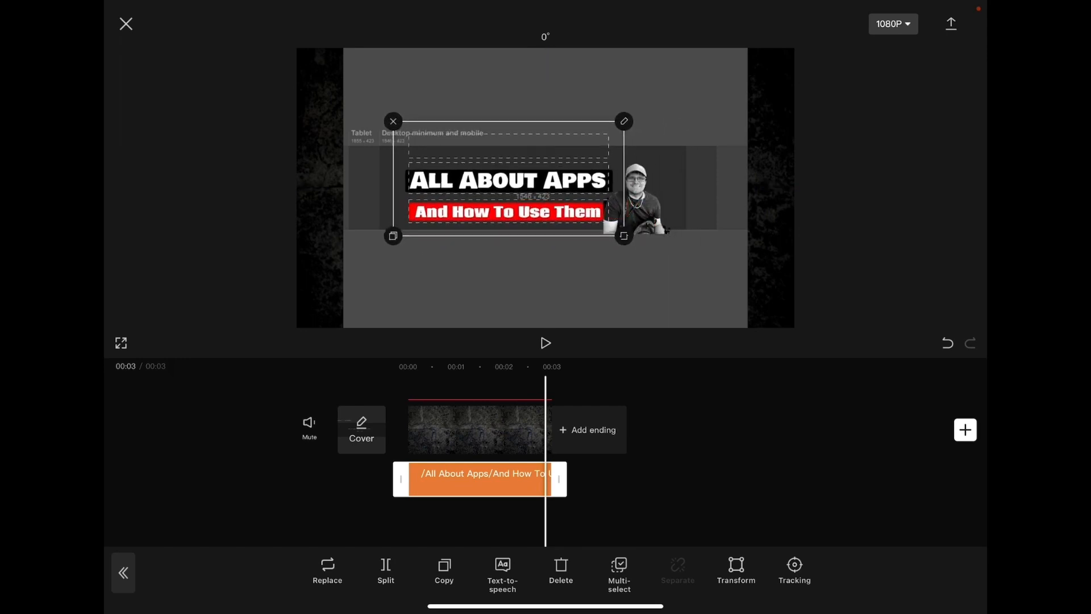
left_click(544, 342)
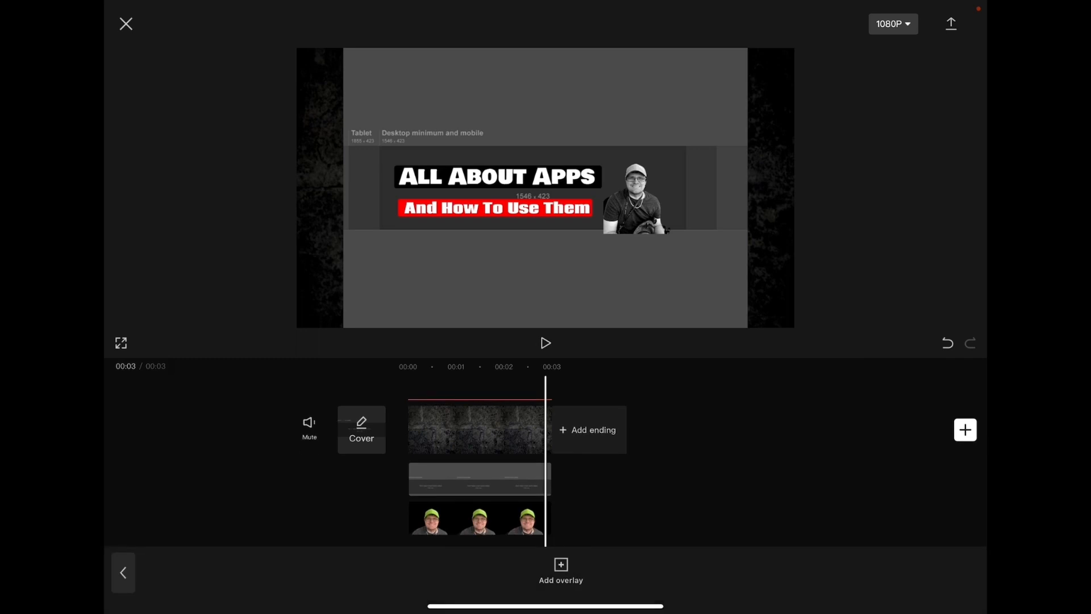
Slide the template overlay's Opacity from 100 to 0 so only the design shows
left_click(478, 517)
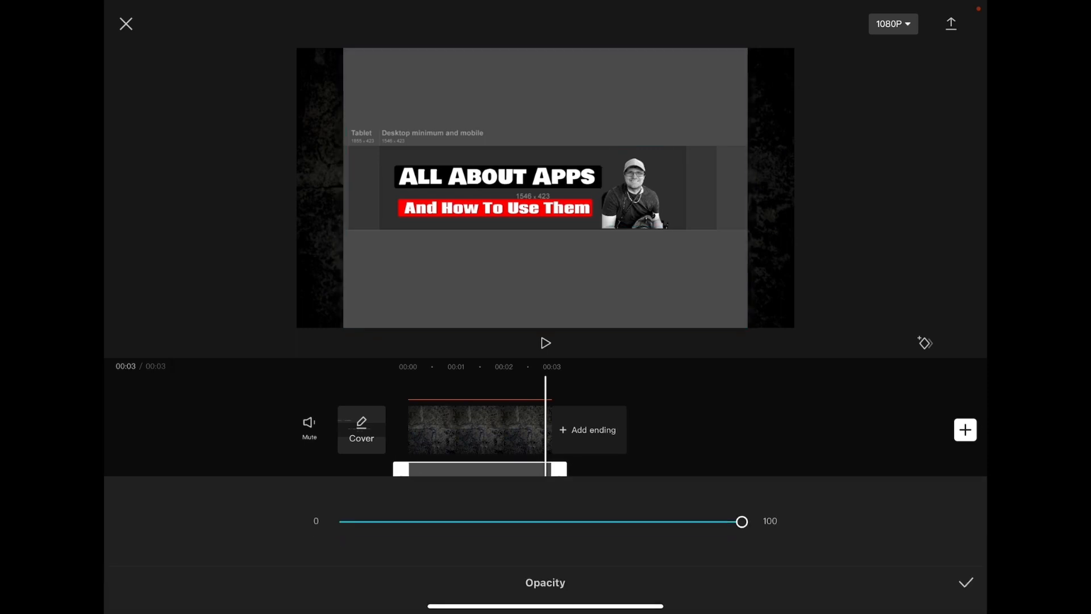
left_click_drag(740, 522, 340, 521)
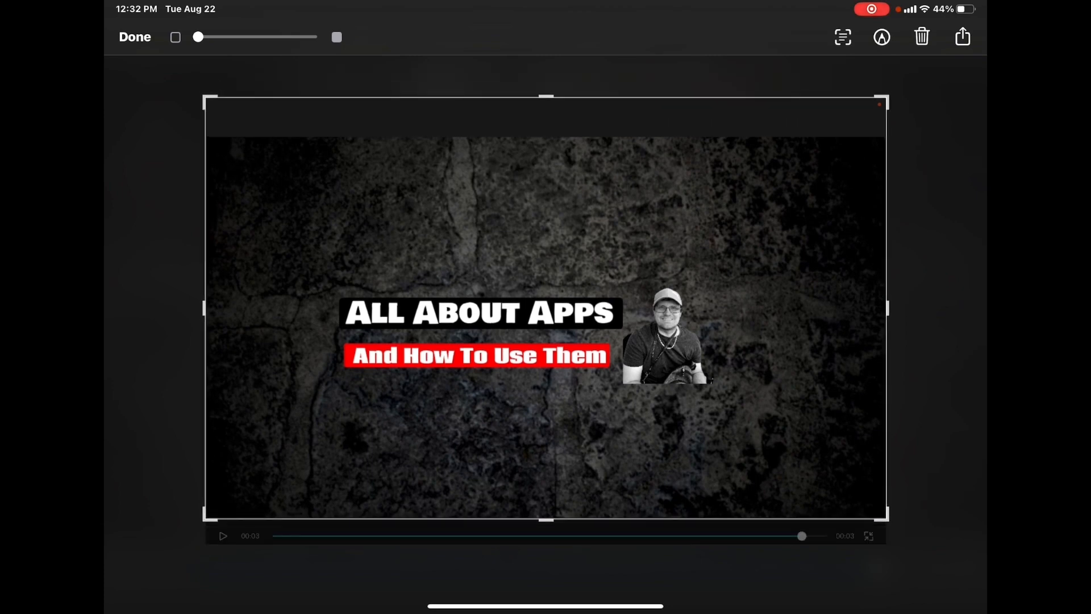
Crop the screenshot to just the banner preview
left_click_drag(889, 308, 838, 307)
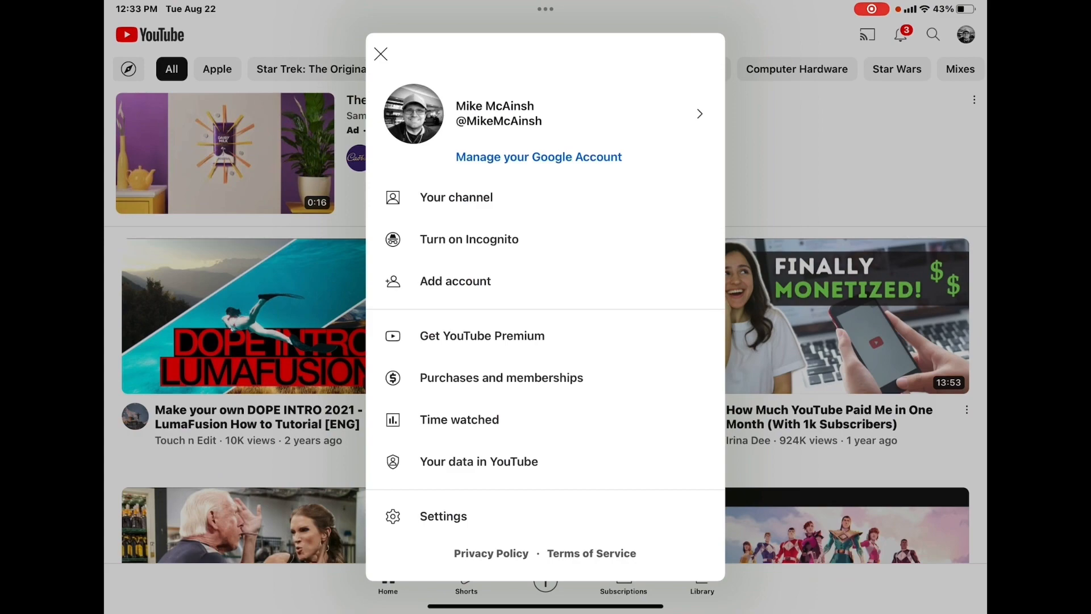
View the channel's settings with its current banner, then return to the home screen
left_click(381, 55)
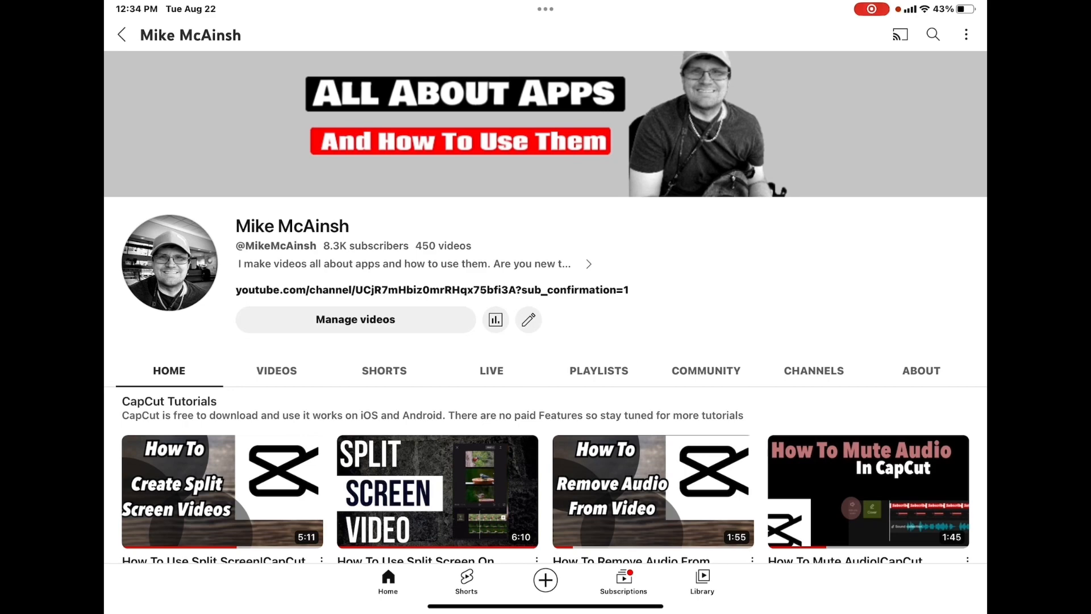
left_click(528, 319)
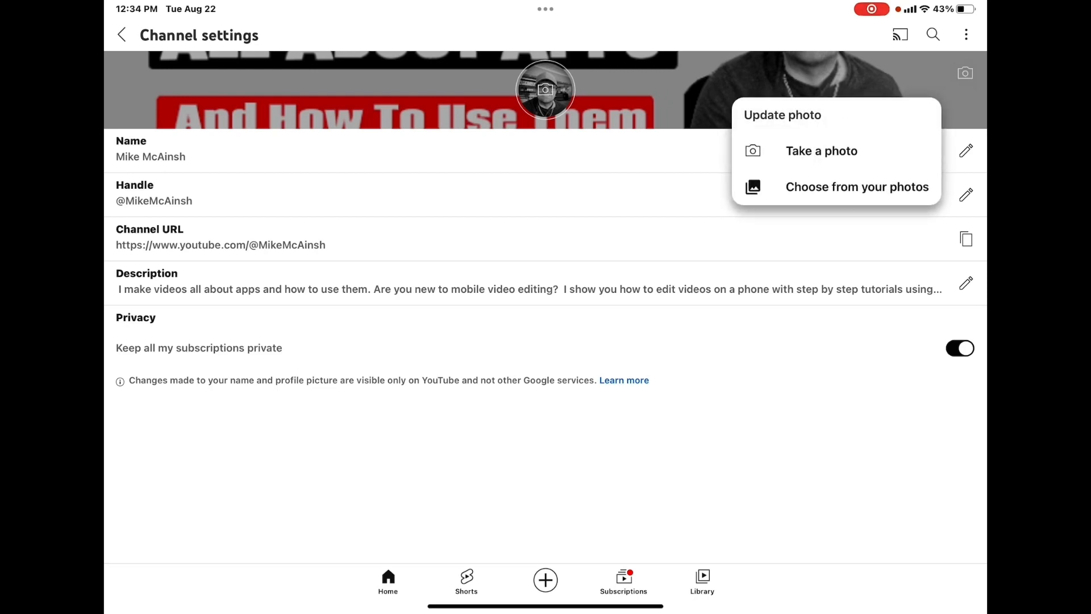
left_click(856, 186)
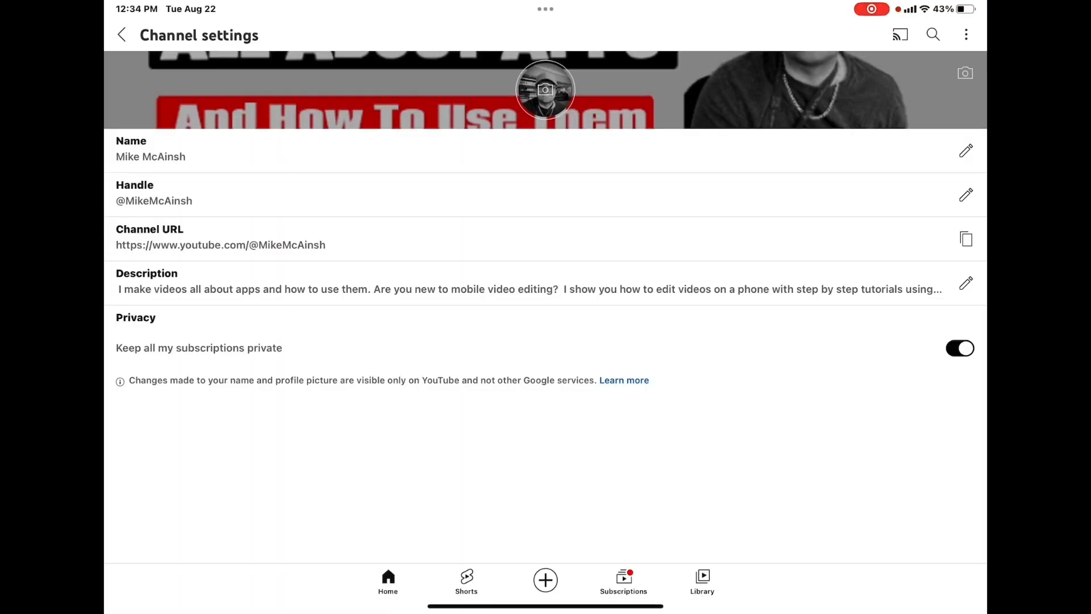
key("home")
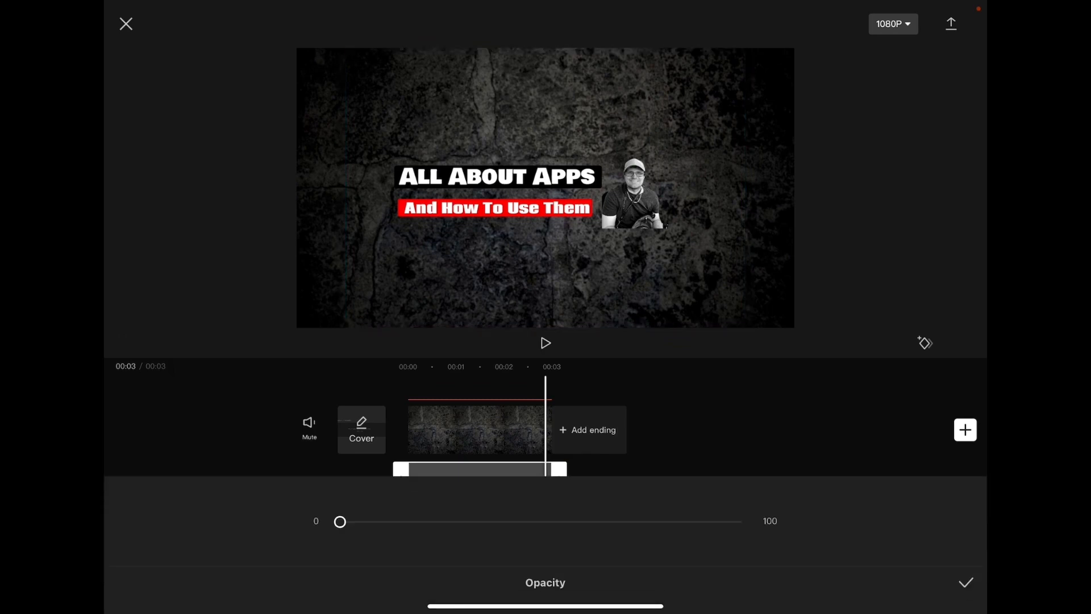
Restore the overlay's Opacity to 100 and review the banner in a full-screen preview
left_click_drag(340, 521, 742, 521)
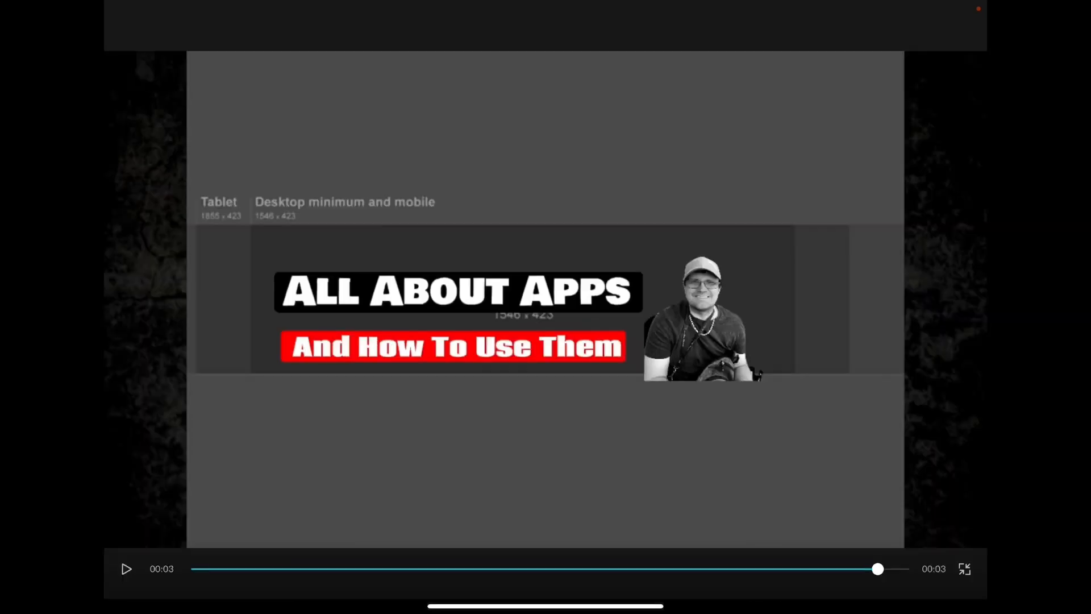
left_click(965, 568)
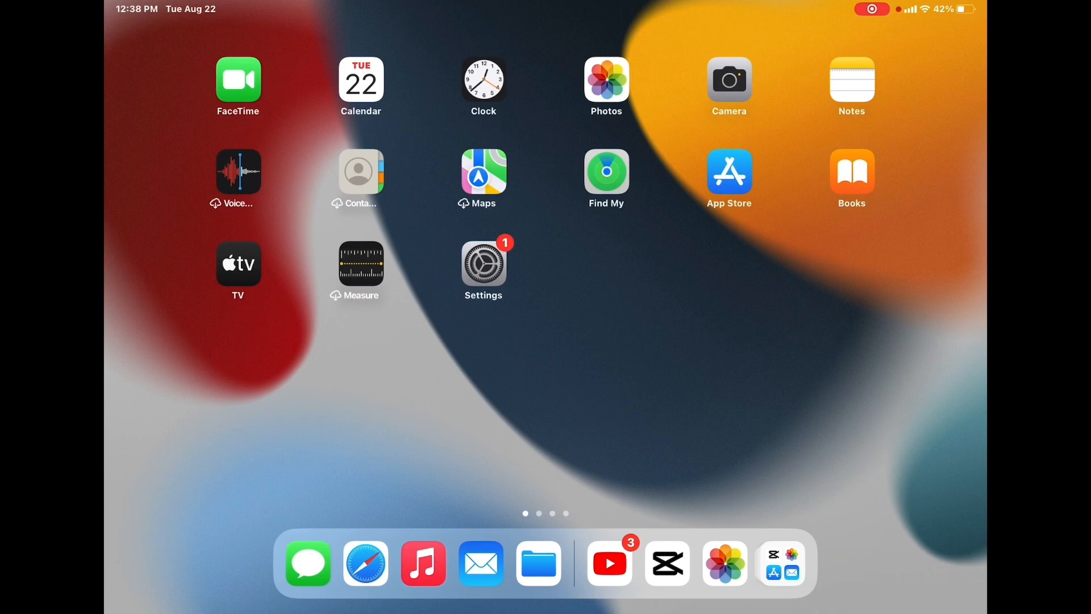
Switch back to the YouTube app from the Dock
left_click(609, 563)
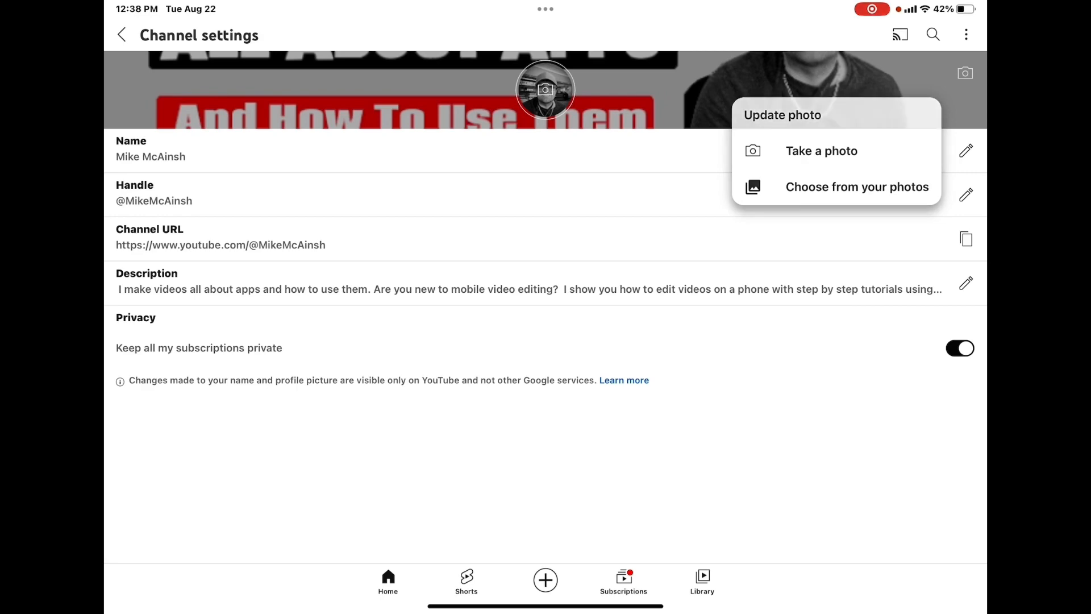
Set the cropped screenshot as the channel banner and view it on the channel page
left_click(857, 186)
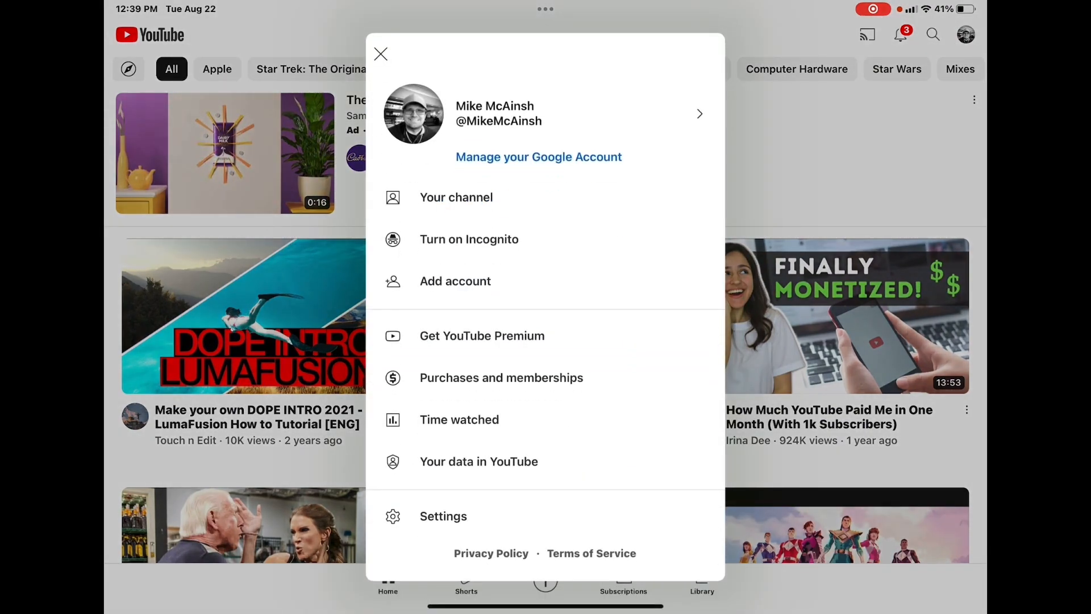
left_click(457, 196)
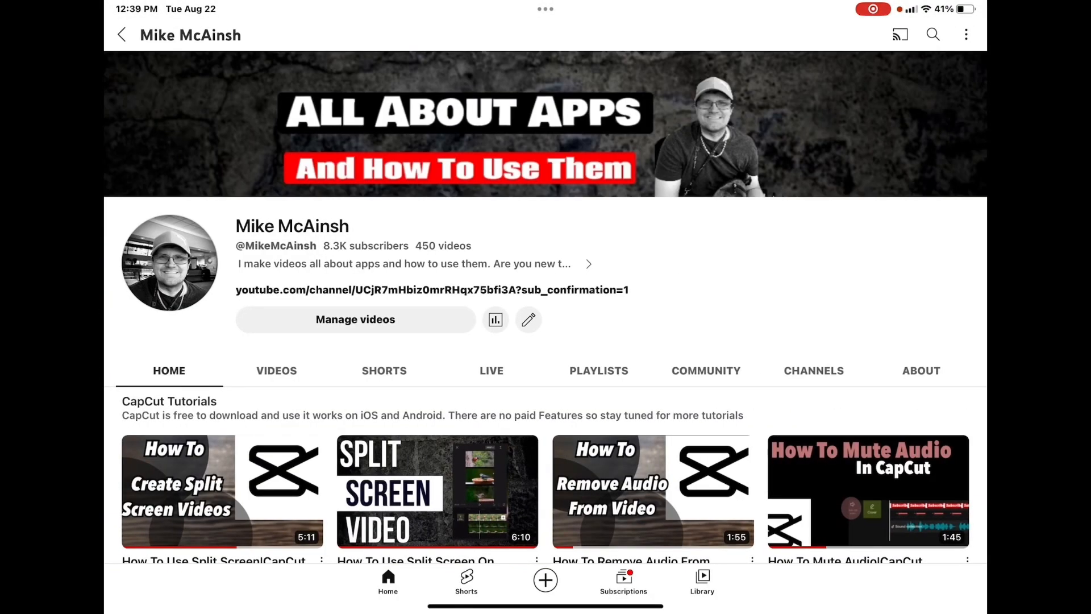